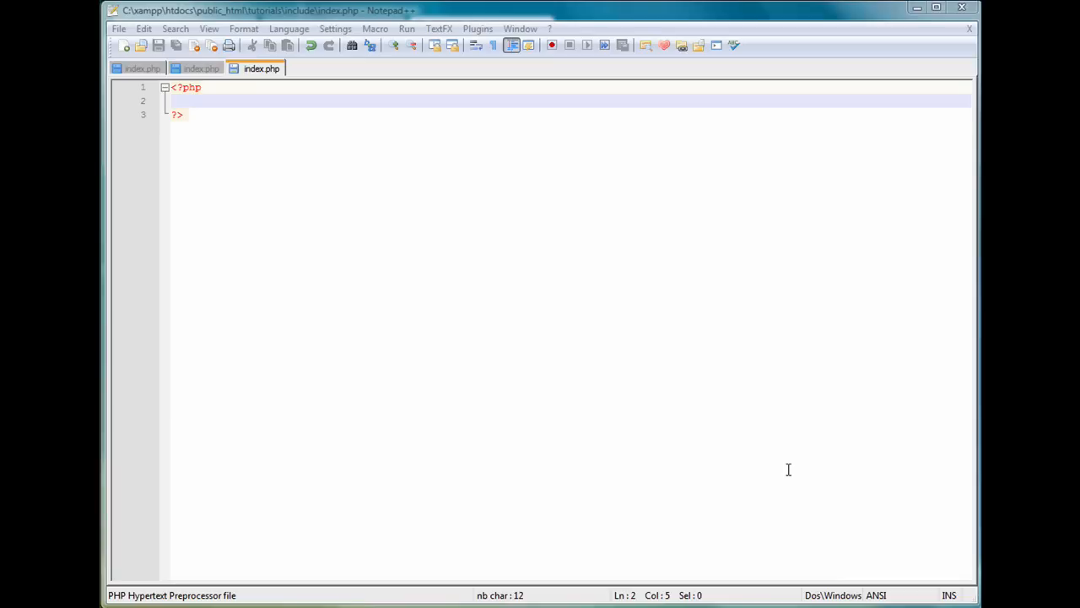
pyautogui.moveTo(449, 197)
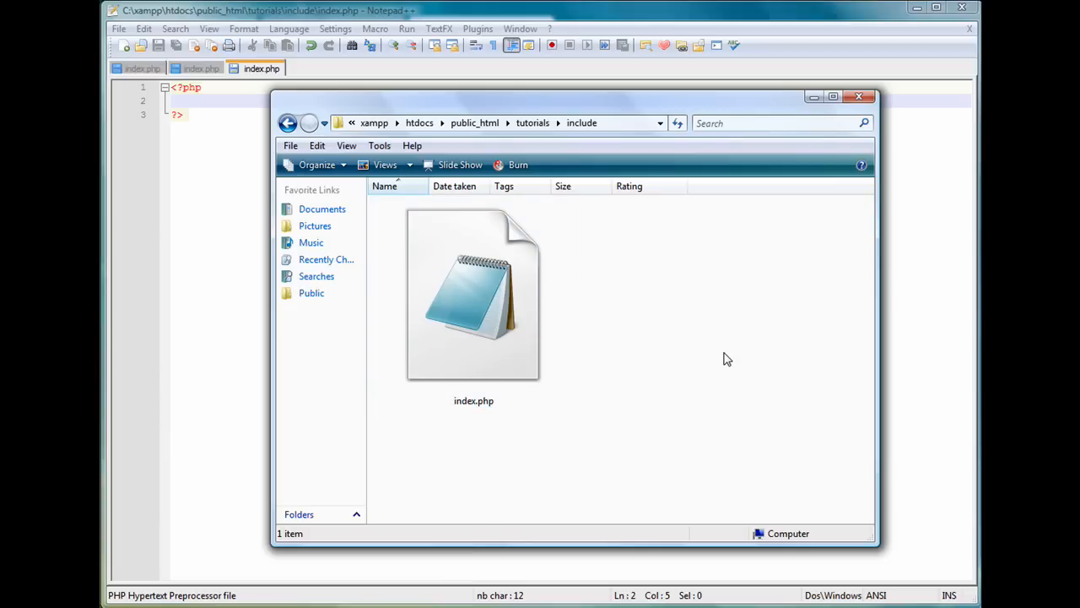
pyautogui.moveTo(682, 418)
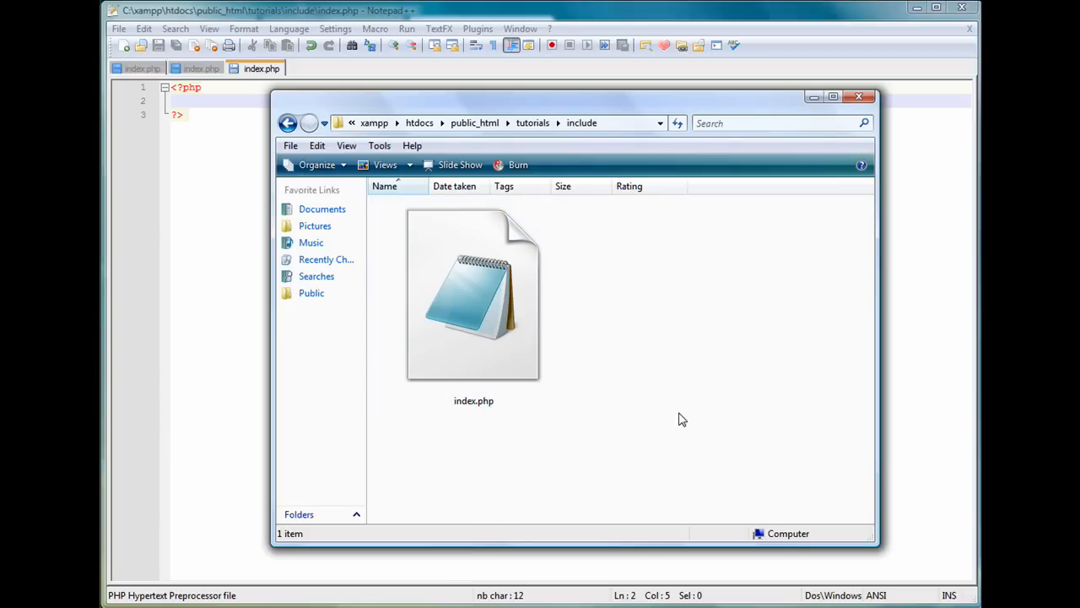
# - Create a new folder named includes beside index.php in the include directory
pyautogui.click(472, 295)
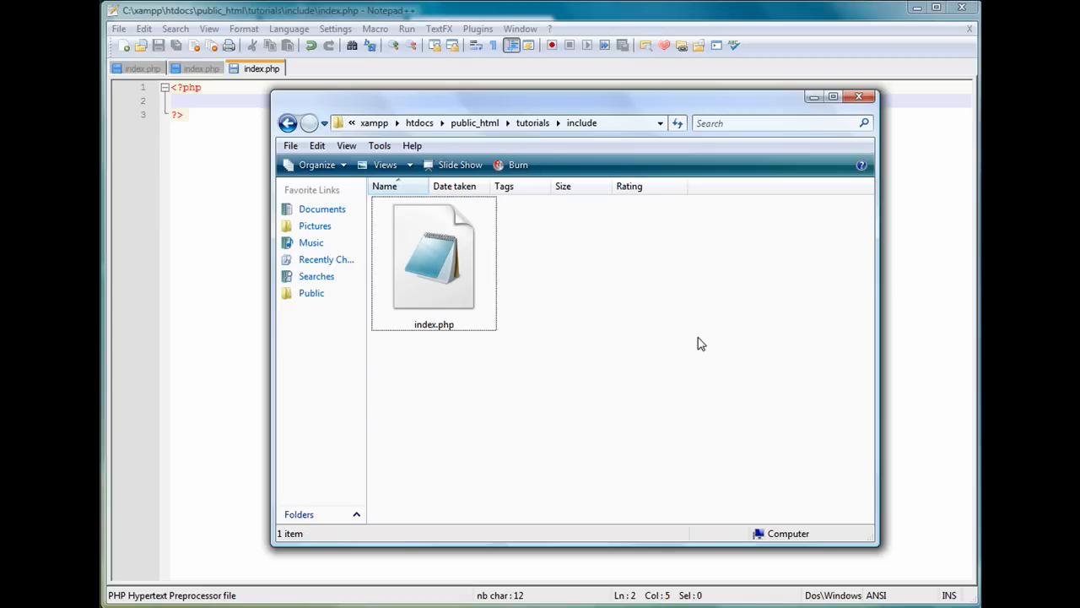
pyautogui.rightClick(701, 345)
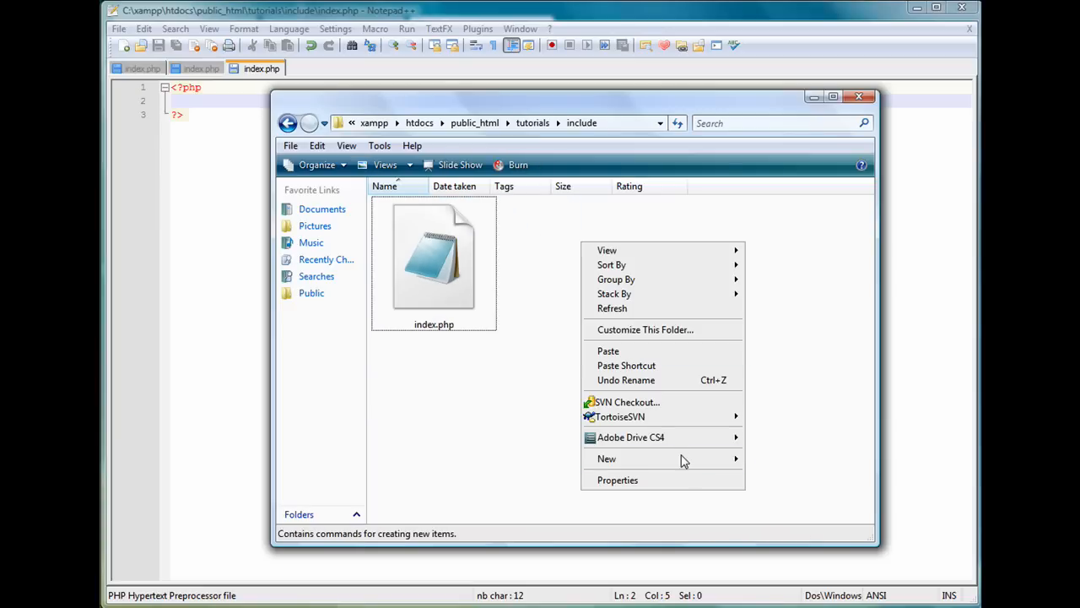
pyautogui.click(606, 459)
pyautogui.write('includes')
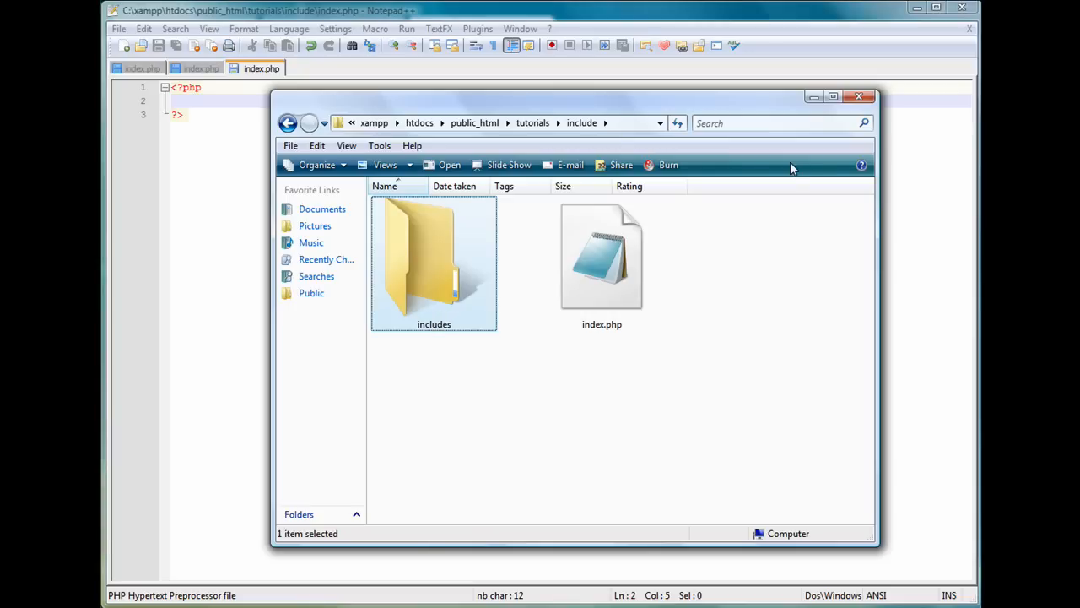
pyautogui.moveTo(239, 162)
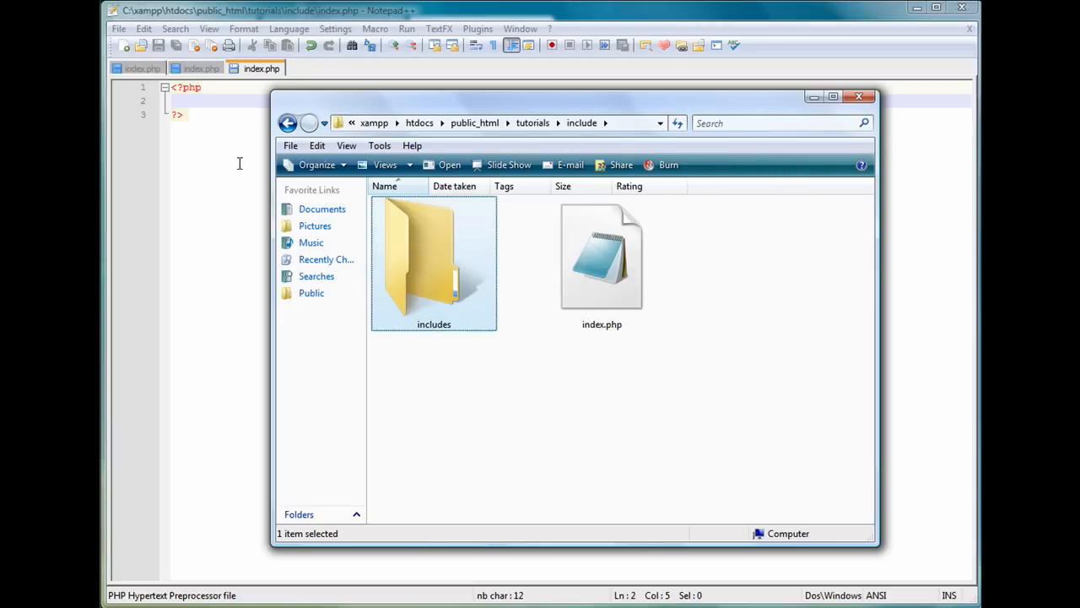
# - Add define(ROOT, './'); after <?php in index.php, with blank lines below it
pyautogui.click(543, 377)
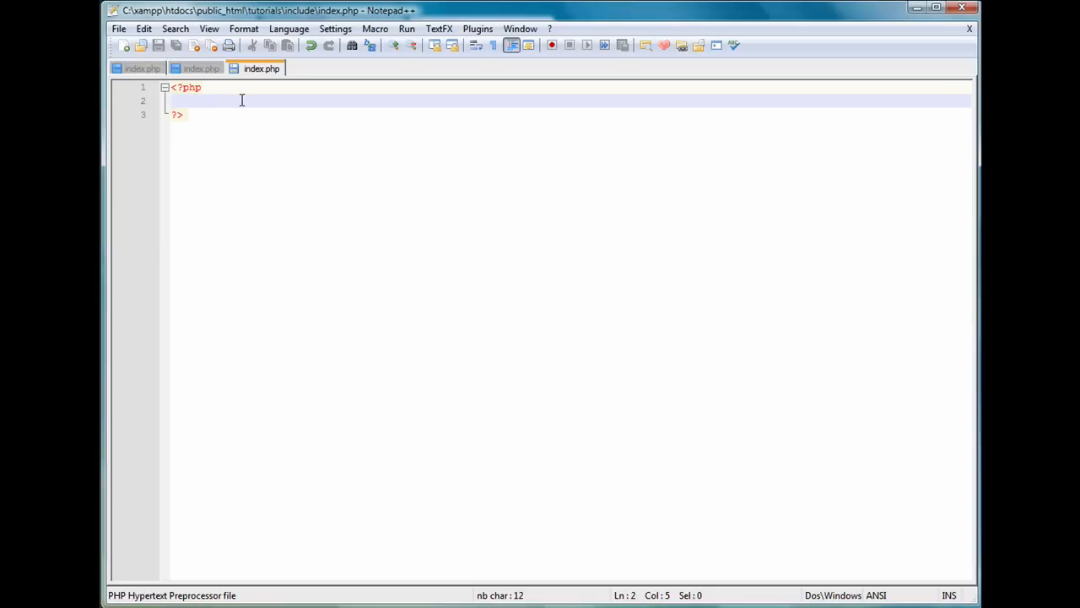
pyautogui.write('define')
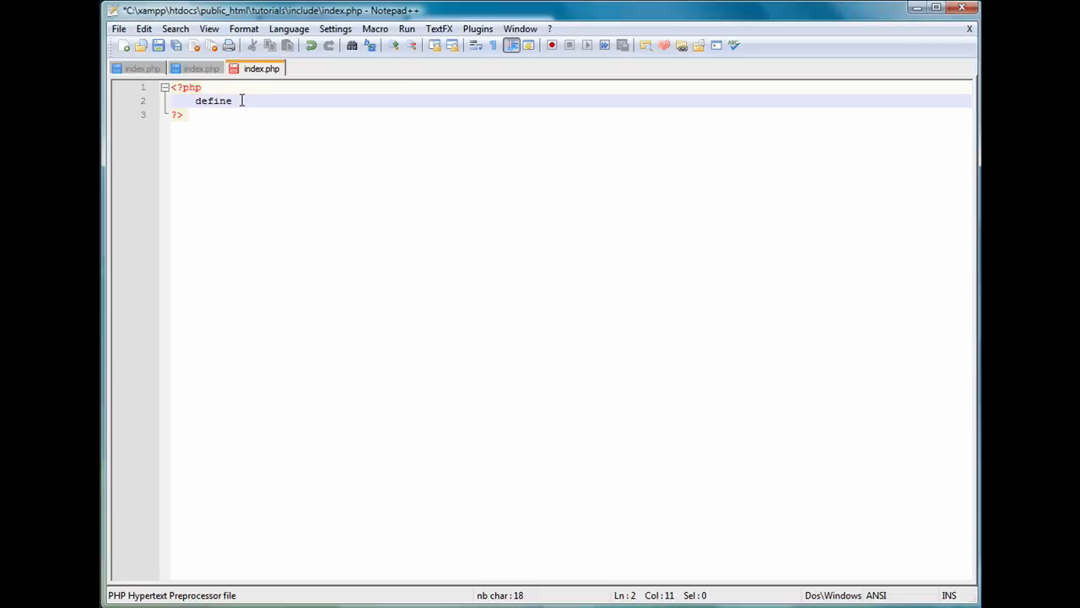
pyautogui.write('(R')
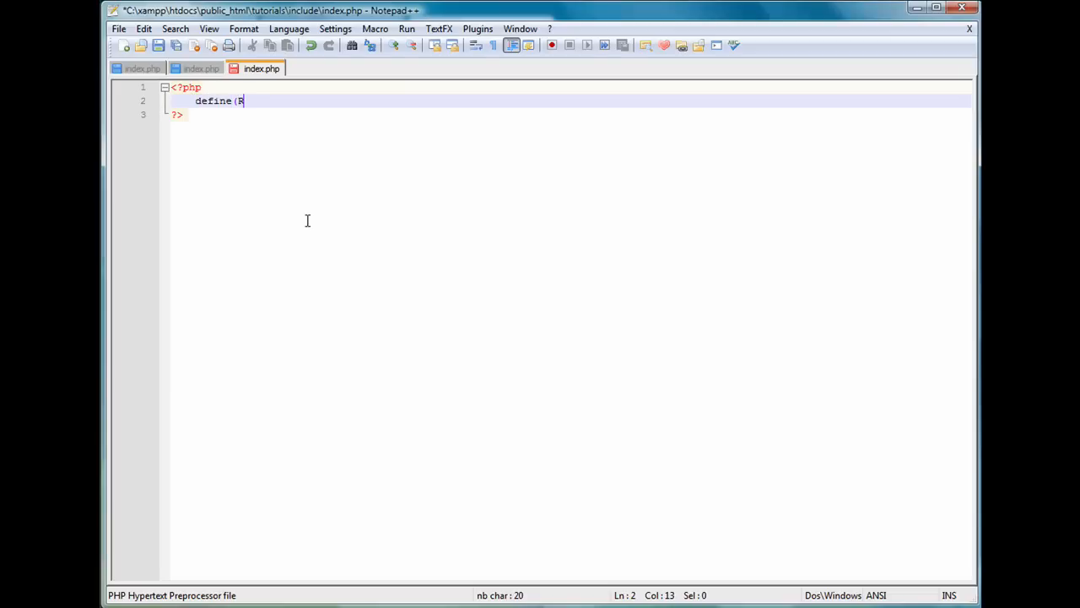
pyautogui.write('OOT')
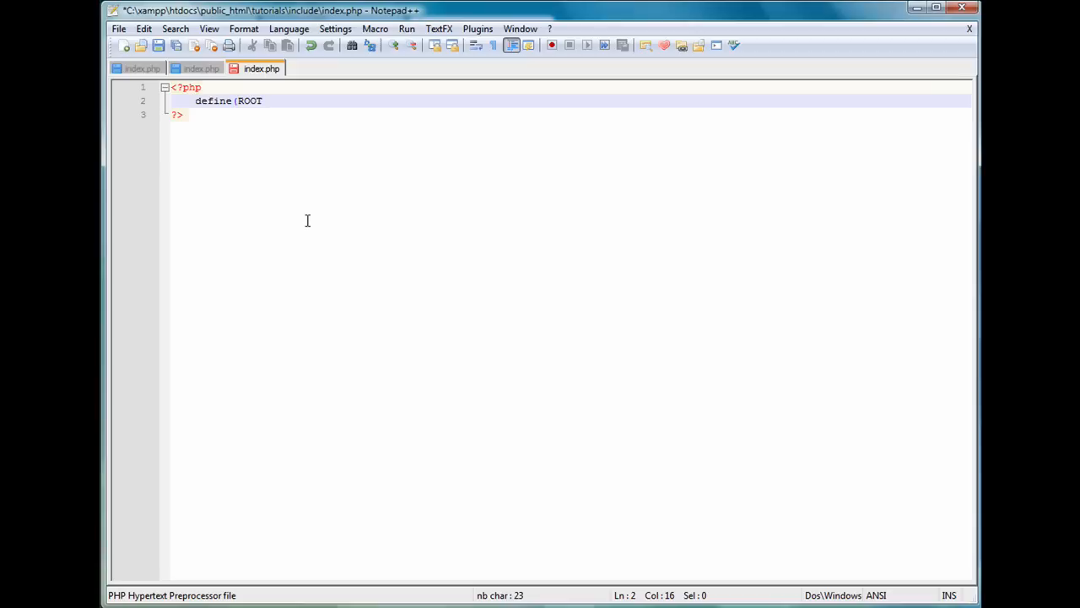
pyautogui.write(", '');")
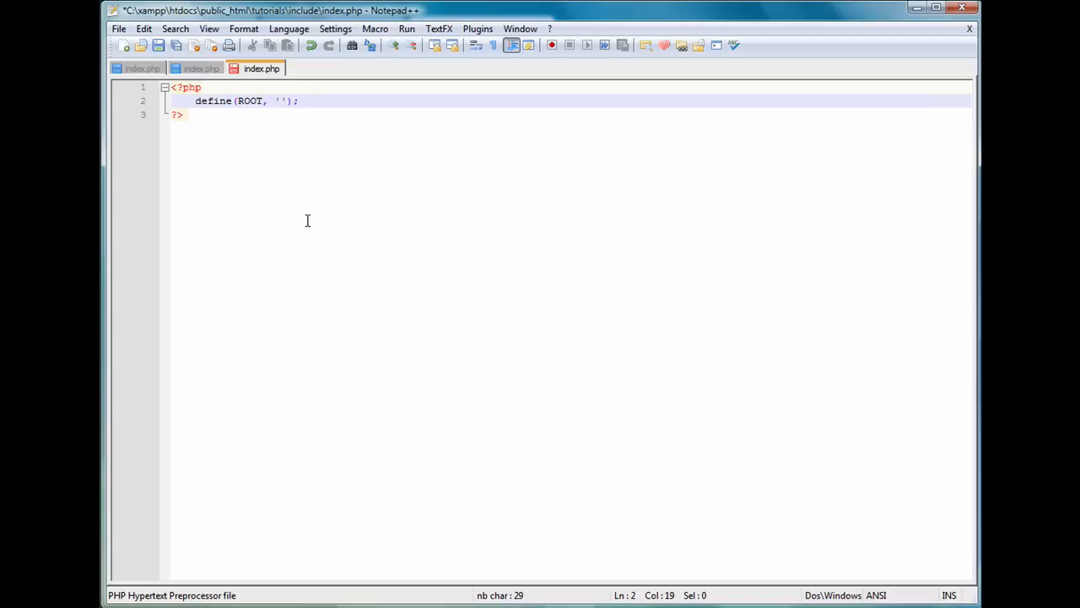
pyautogui.write('./')
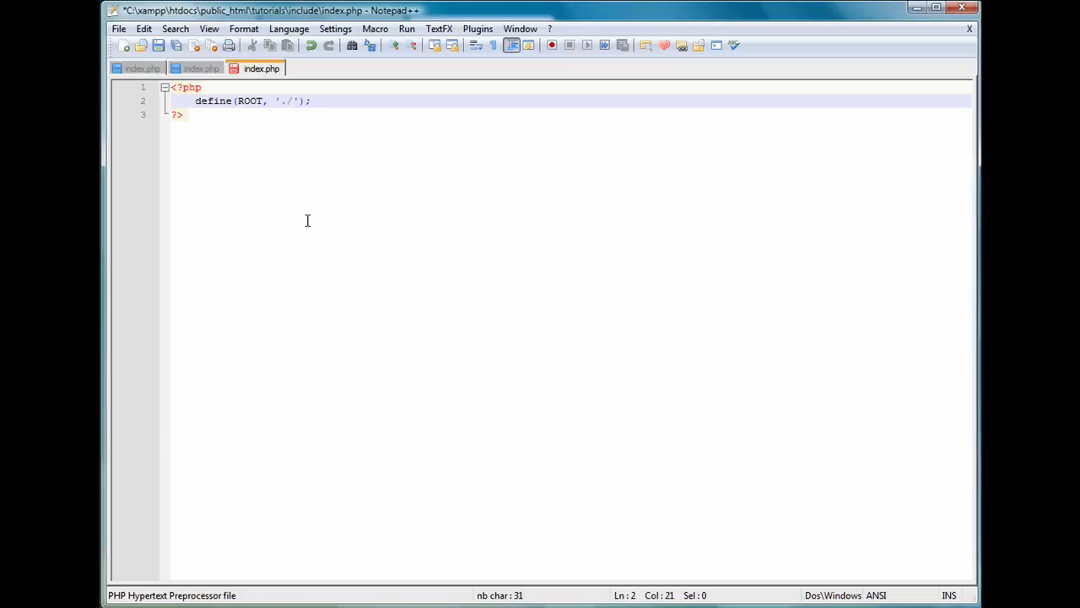
pyautogui.click(310, 102)
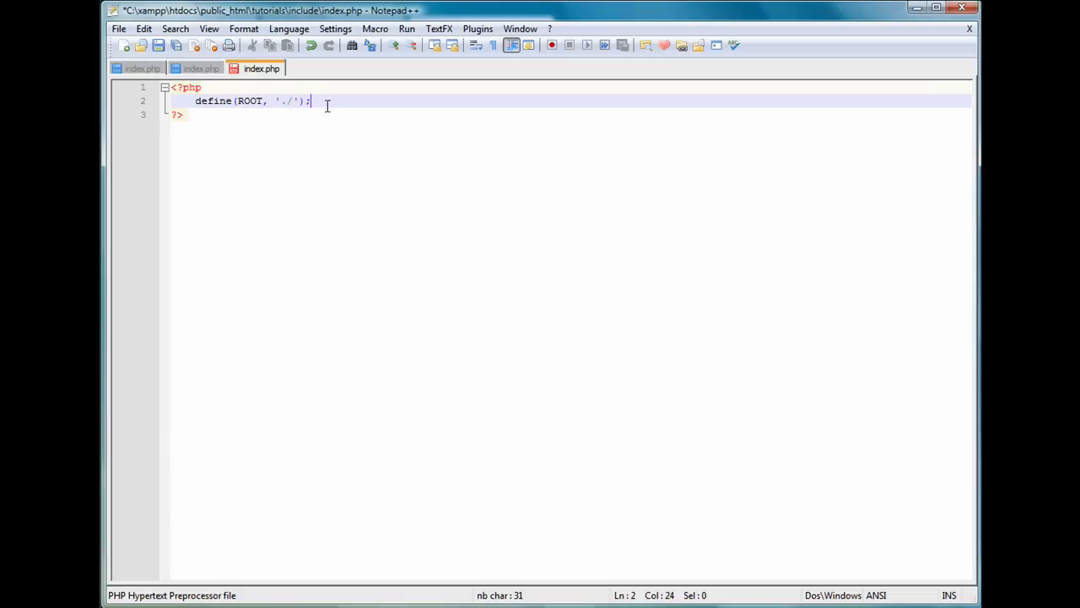
pyautogui.press('Enter')
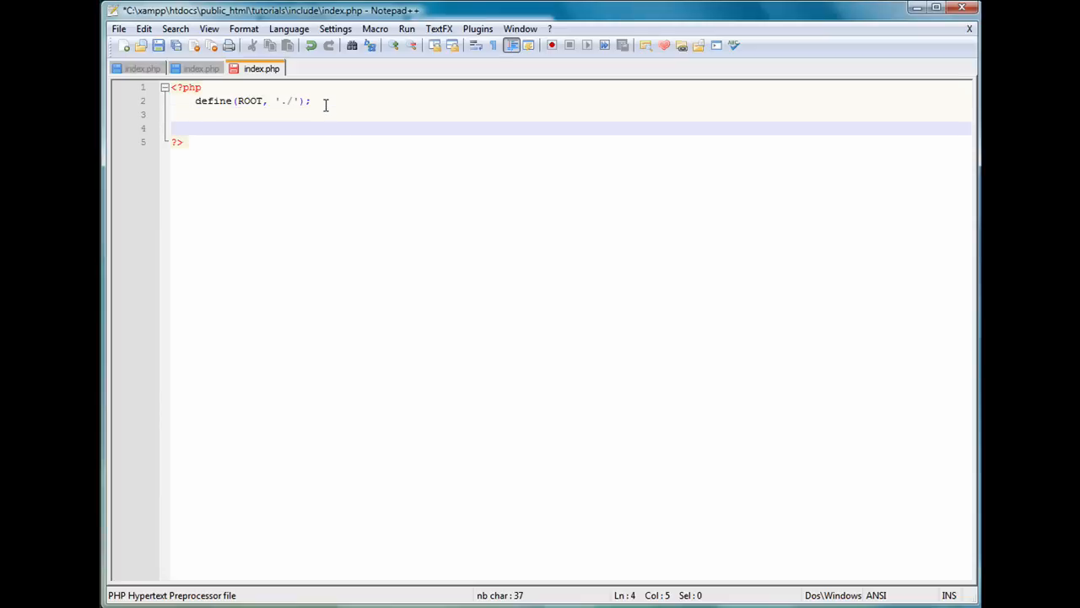
pyautogui.doubleClick(249, 101)
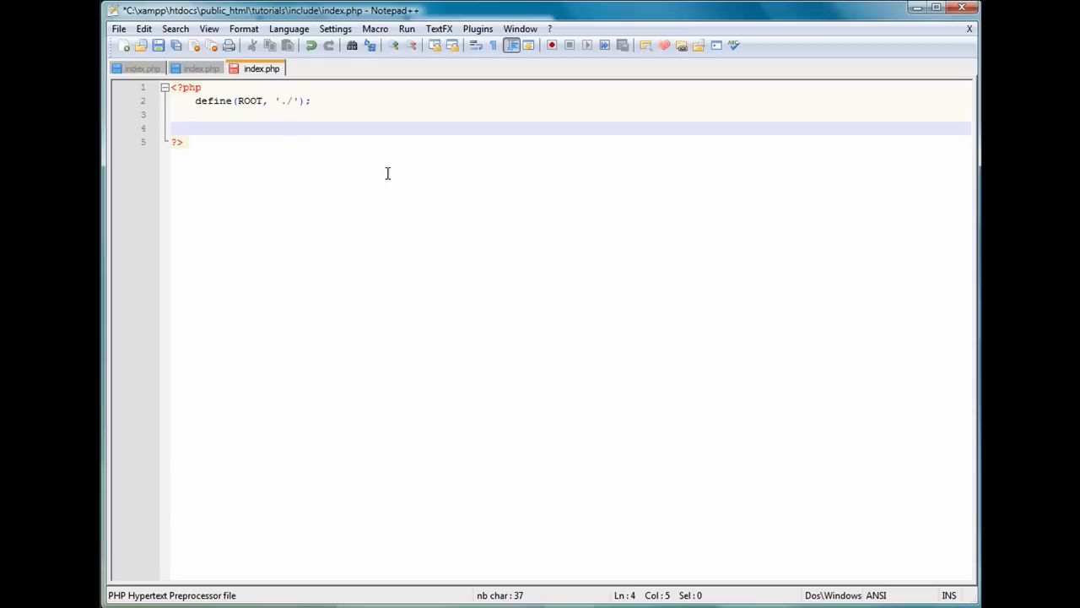
pyautogui.moveTo(333, 203)
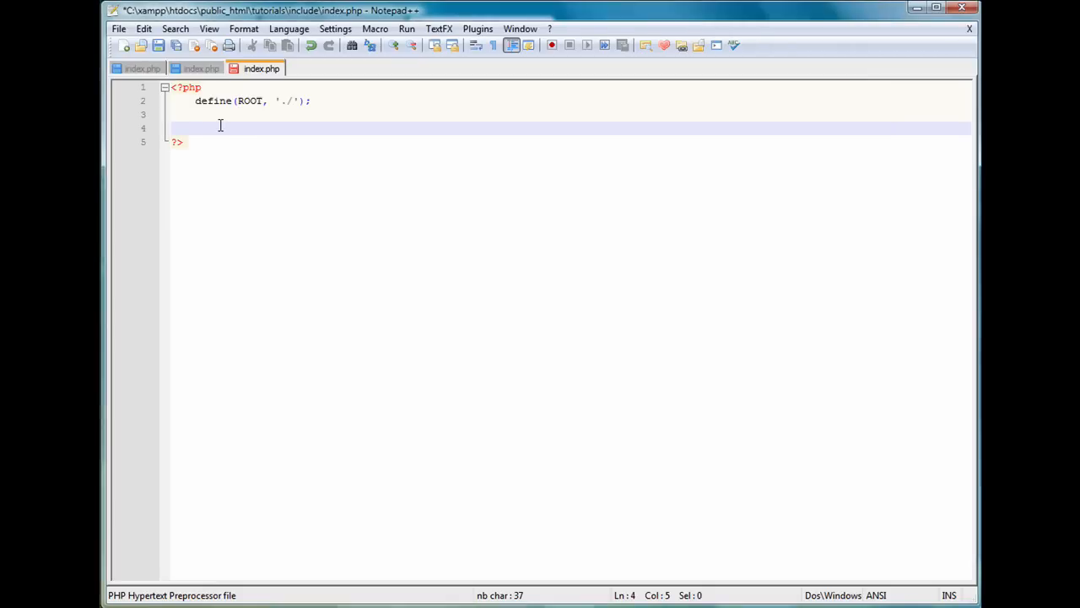
pyautogui.moveTo(601, 346)
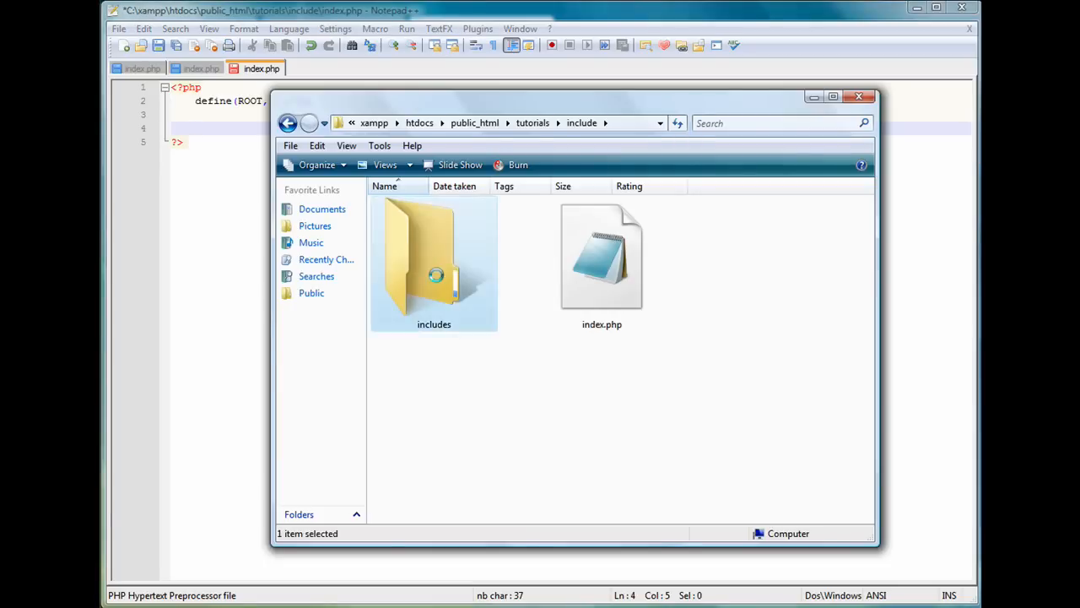
# - Create an empty header.php in the includes folder and open it for editing
pyautogui.rightClick(507, 379)
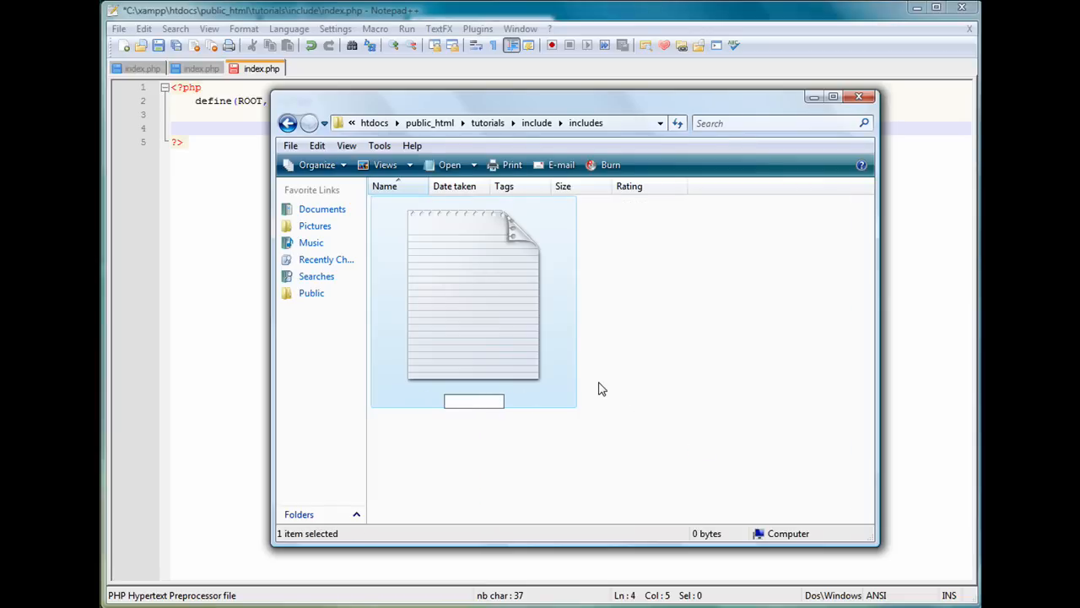
pyautogui.press('Return')
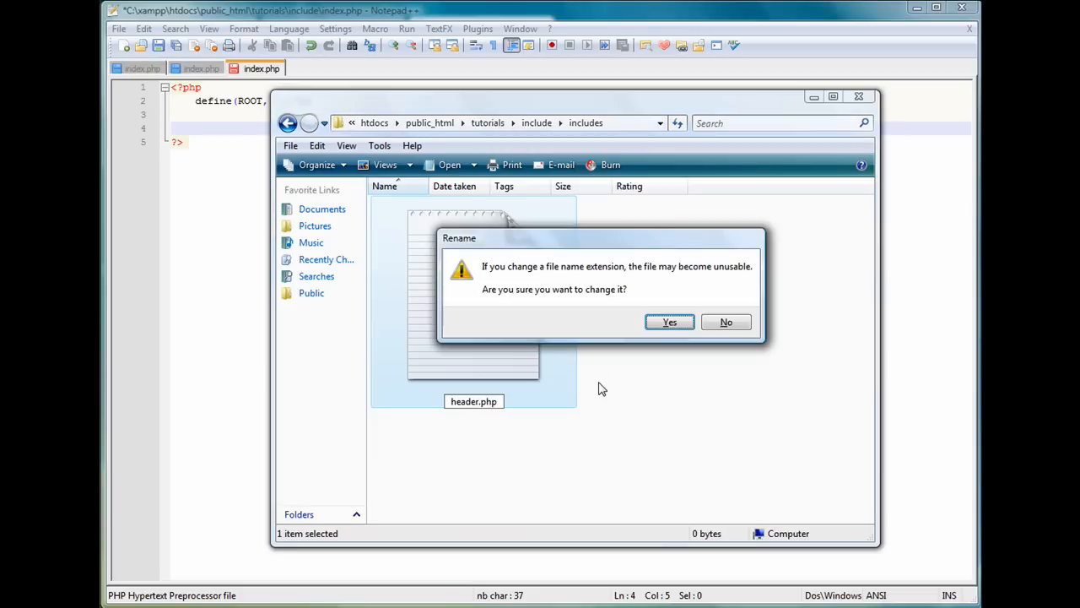
pyautogui.click(668, 321)
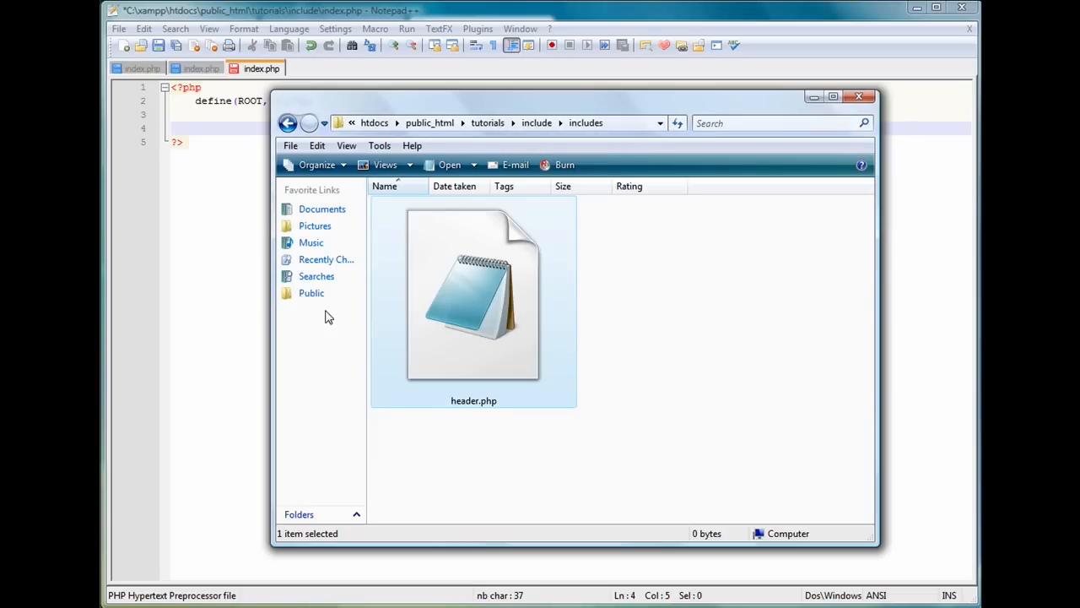
pyautogui.doubleClick(473, 295)
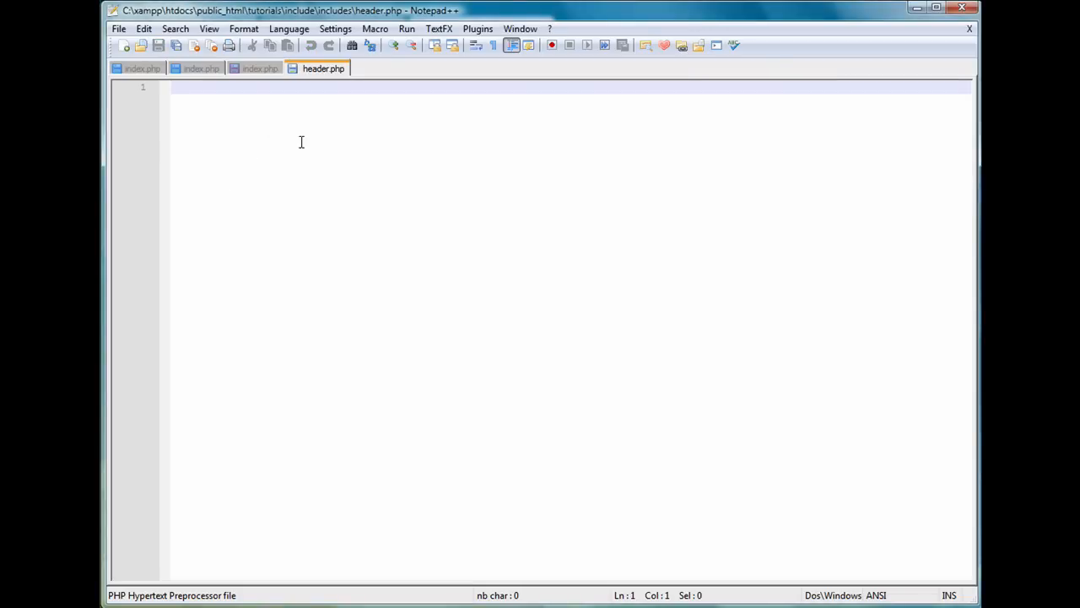
# - Write html and head tags with <title>Tutorial</title> and an opening body tag
pyautogui.write('<html>')
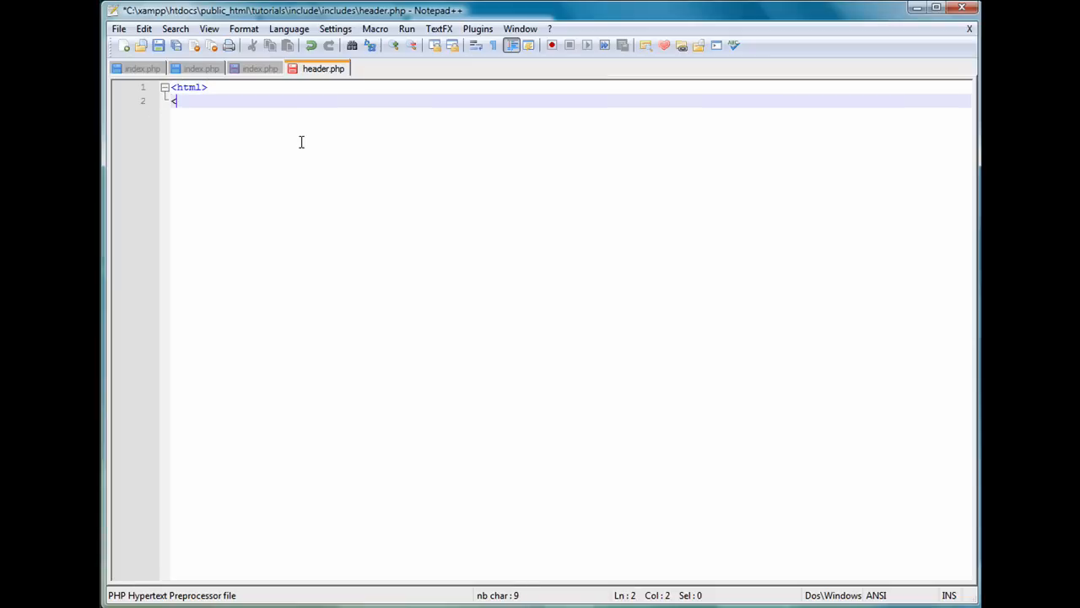
pyautogui.write('head>')
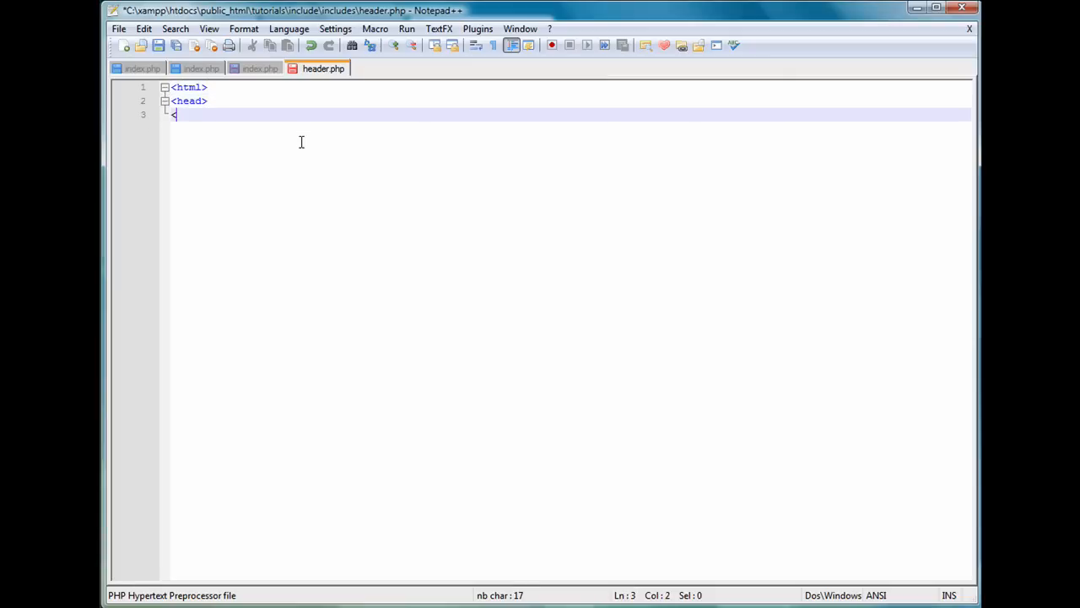
pyautogui.write('/head>')
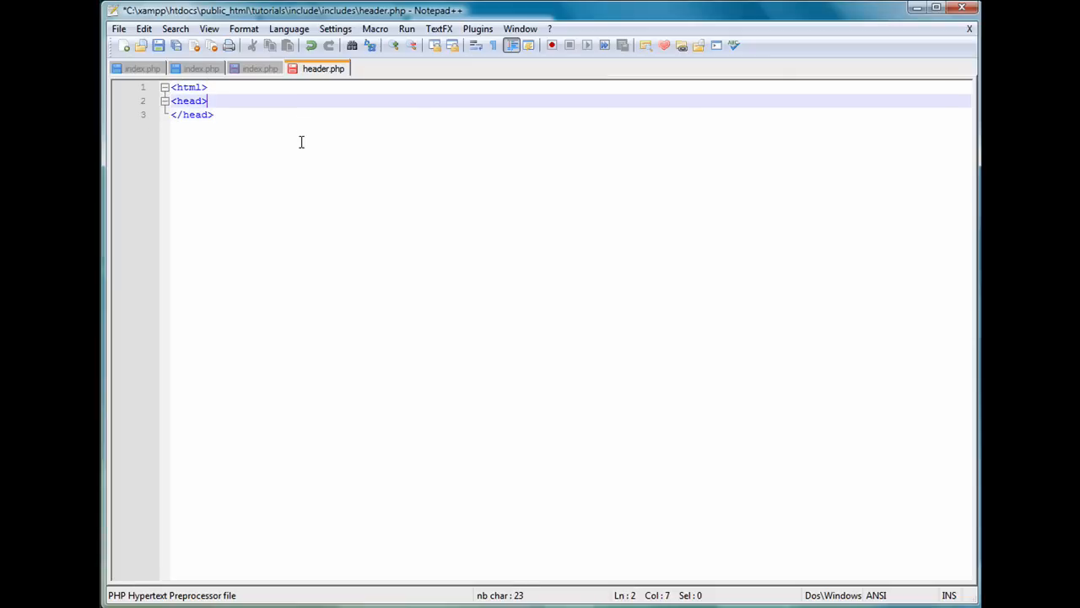
pyautogui.write('<title></title>')
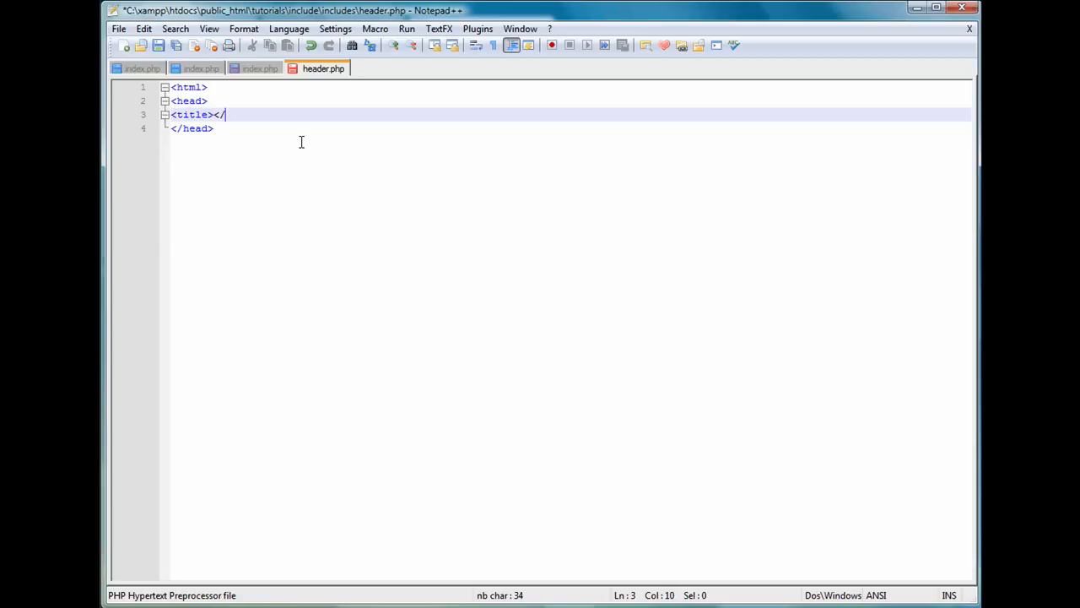
pyautogui.write('title>')
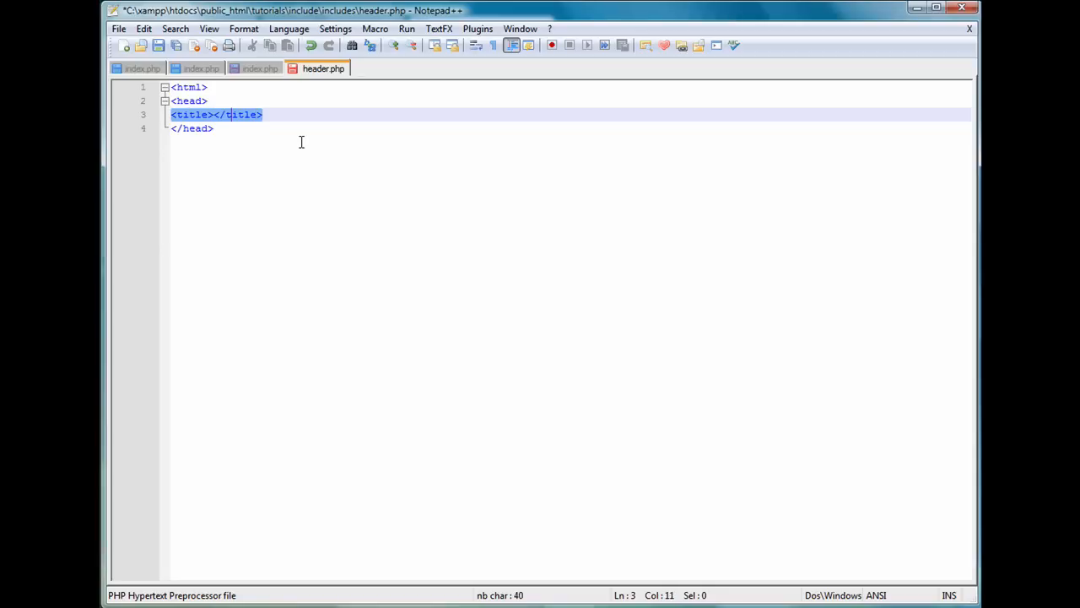
pyautogui.write('Tutorial')
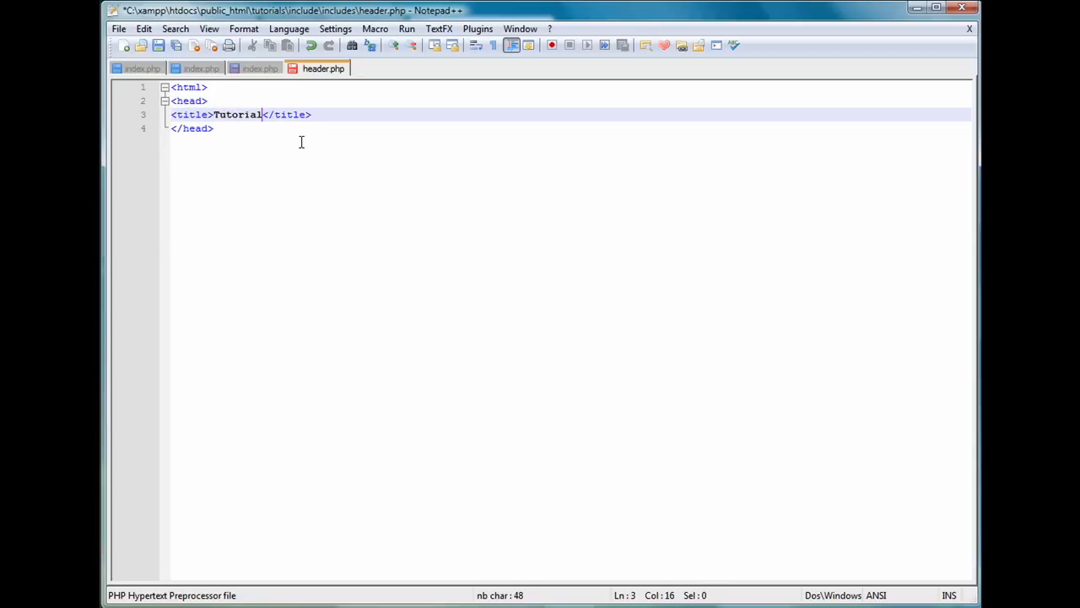
pyautogui.write('<body>')
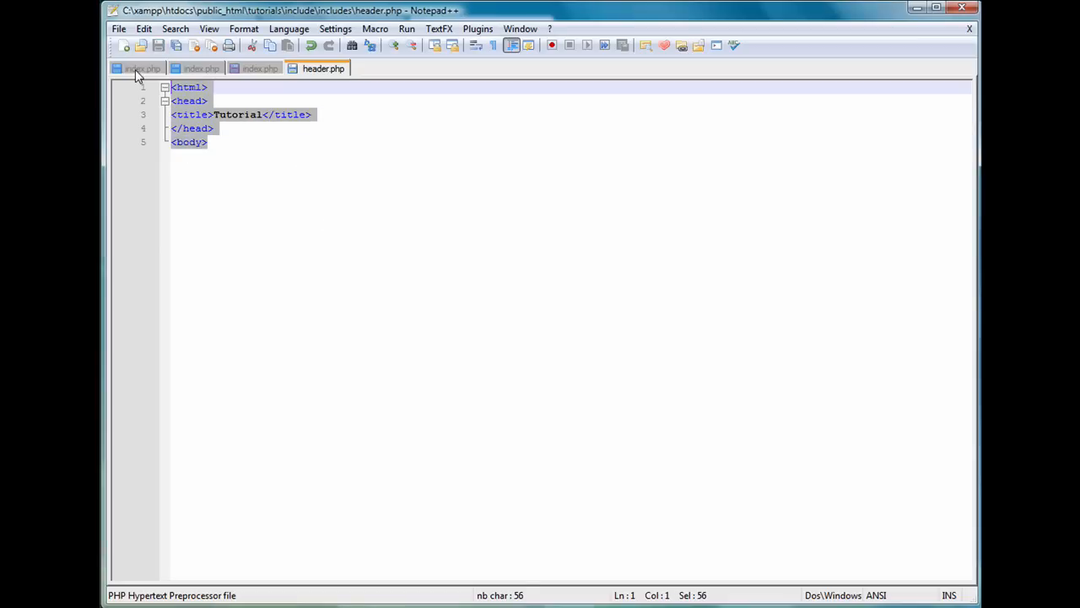
# - Remove the extra blank line before the body tag and save header.php
pyautogui.click(208, 142)
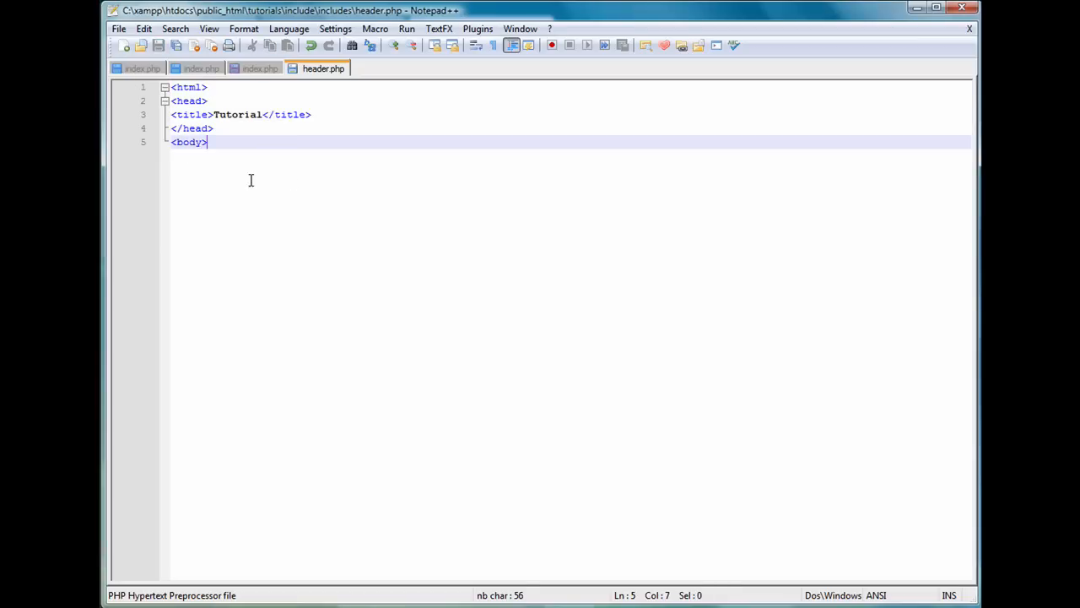
pyautogui.click(216, 128)
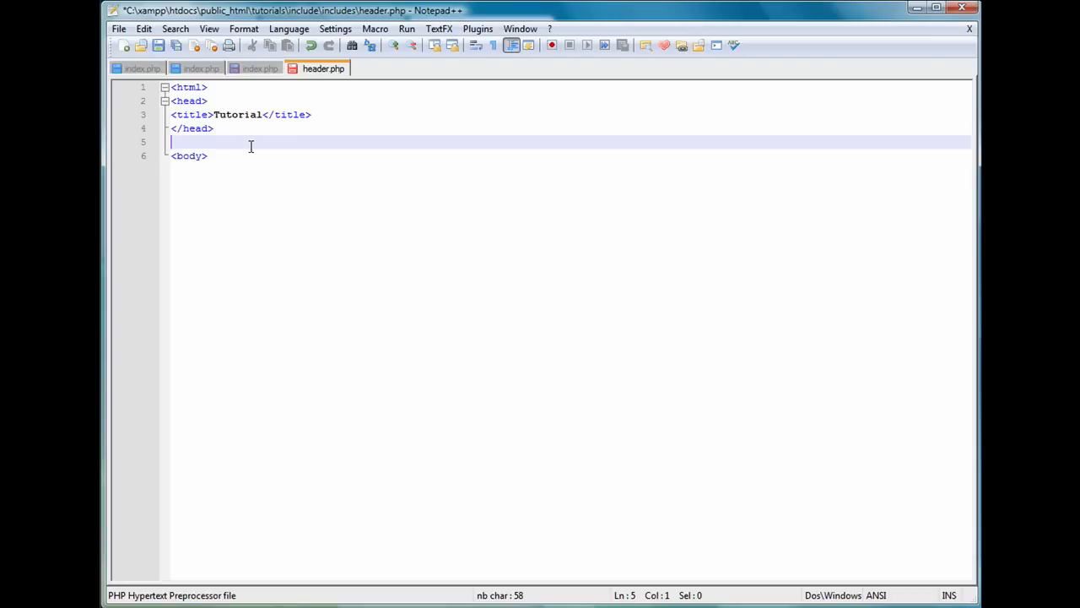
pyautogui.moveTo(290, 168)
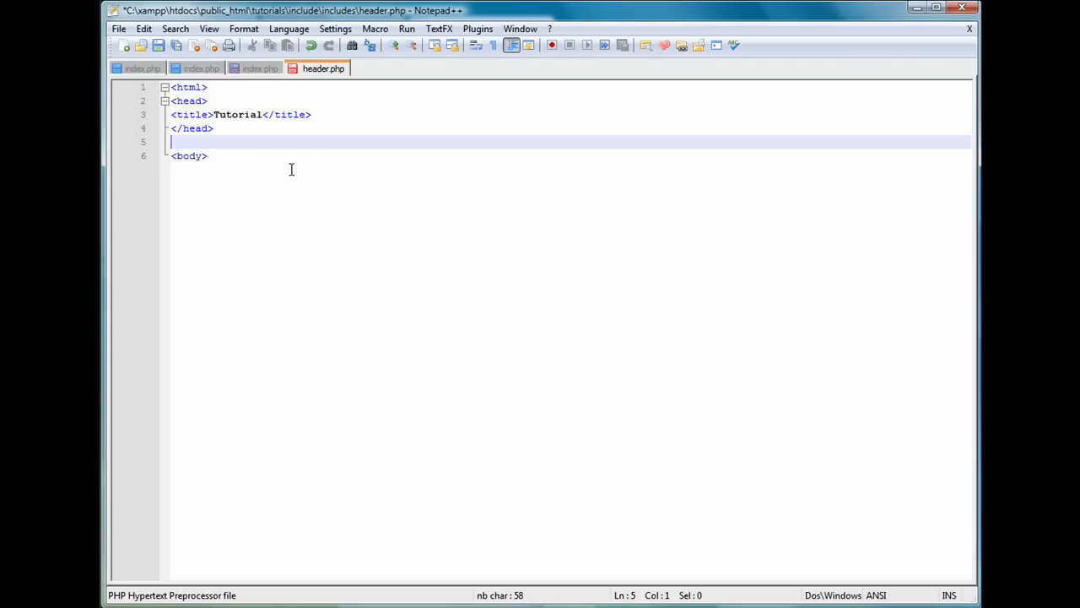
pyautogui.click(310, 115)
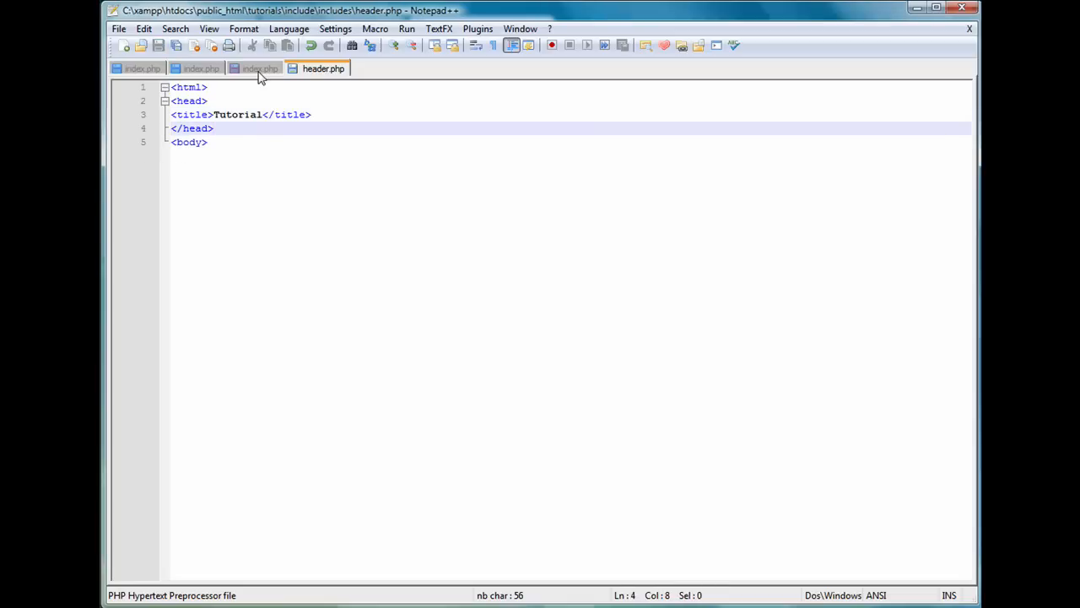
# - Add include_once ROOT.'includes/header.php'; under the define line in index.php
pyautogui.click(260, 67)
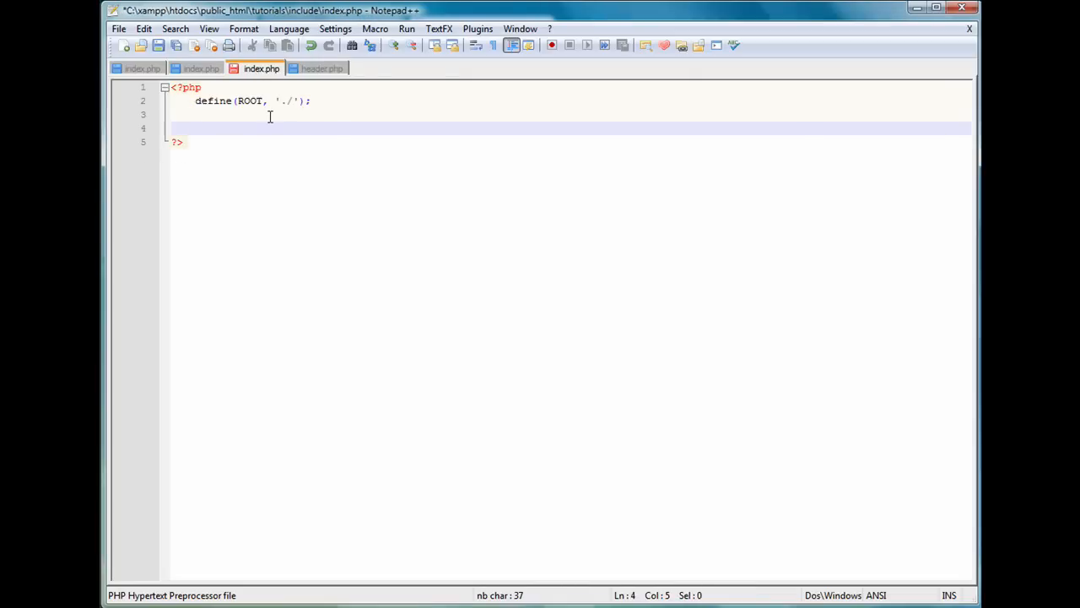
pyautogui.write('incl')
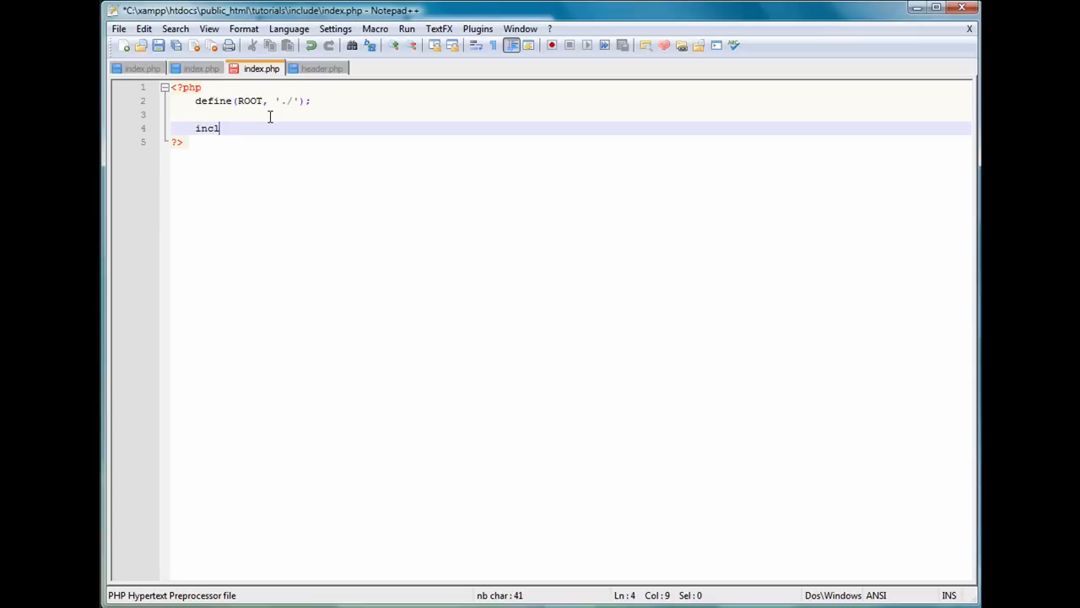
pyautogui.write('ude_onc')
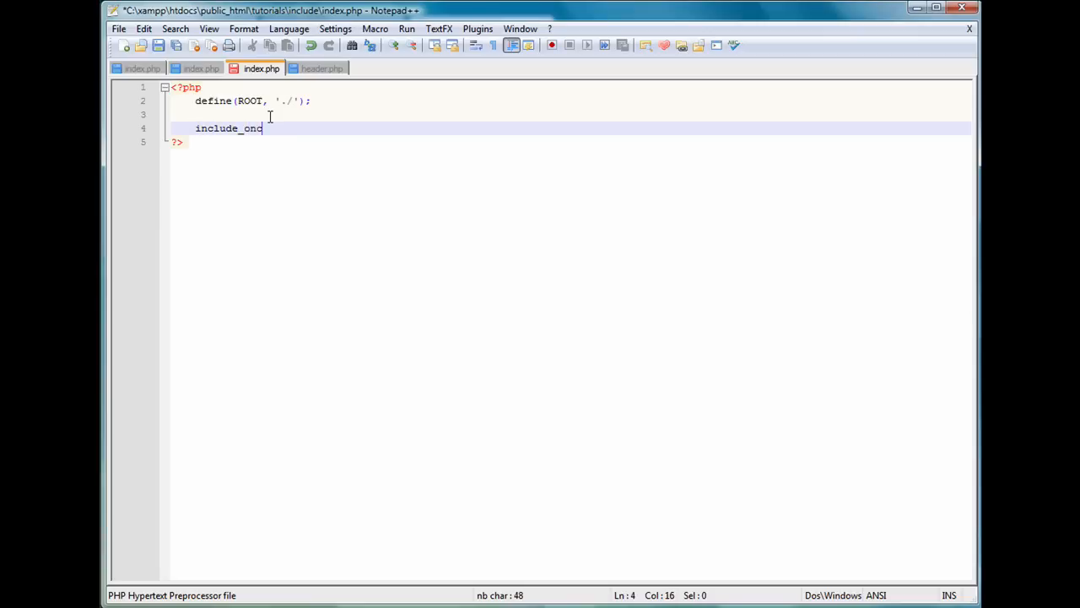
pyautogui.write('e')
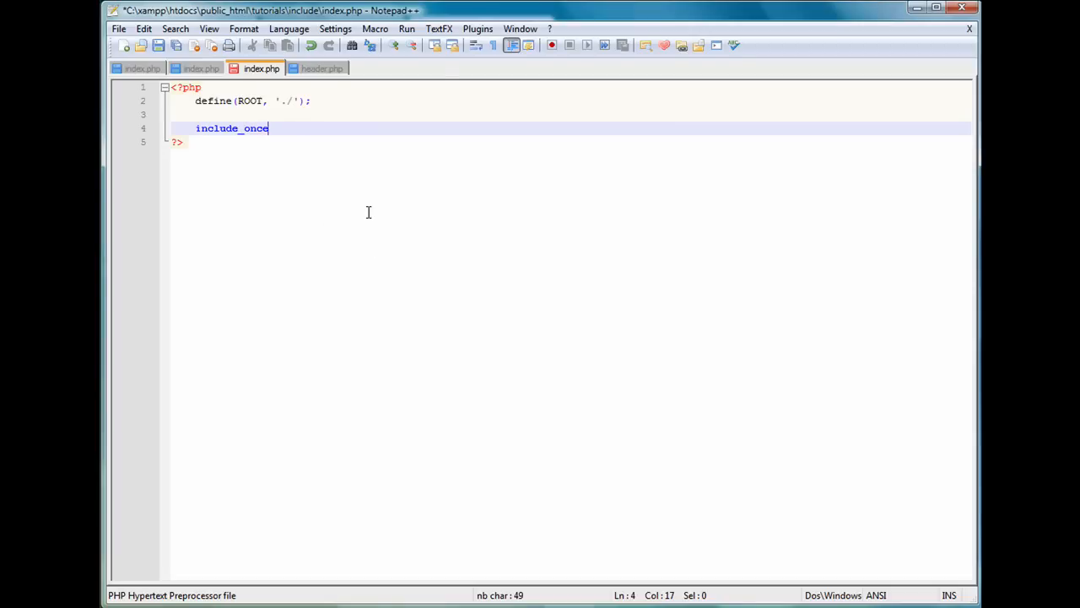
pyautogui.moveTo(444, 281)
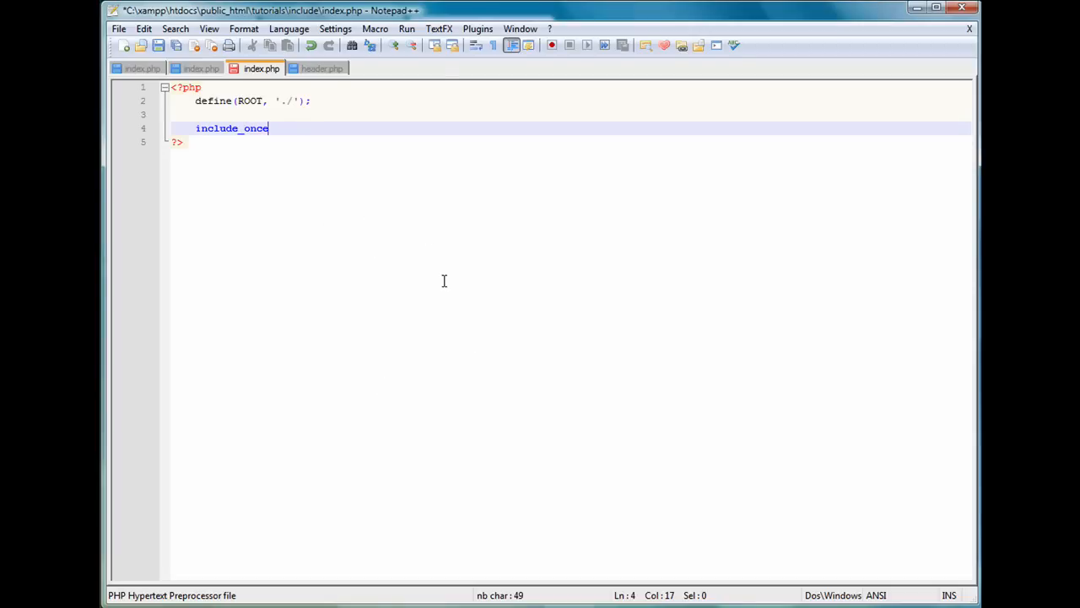
pyautogui.write('(')
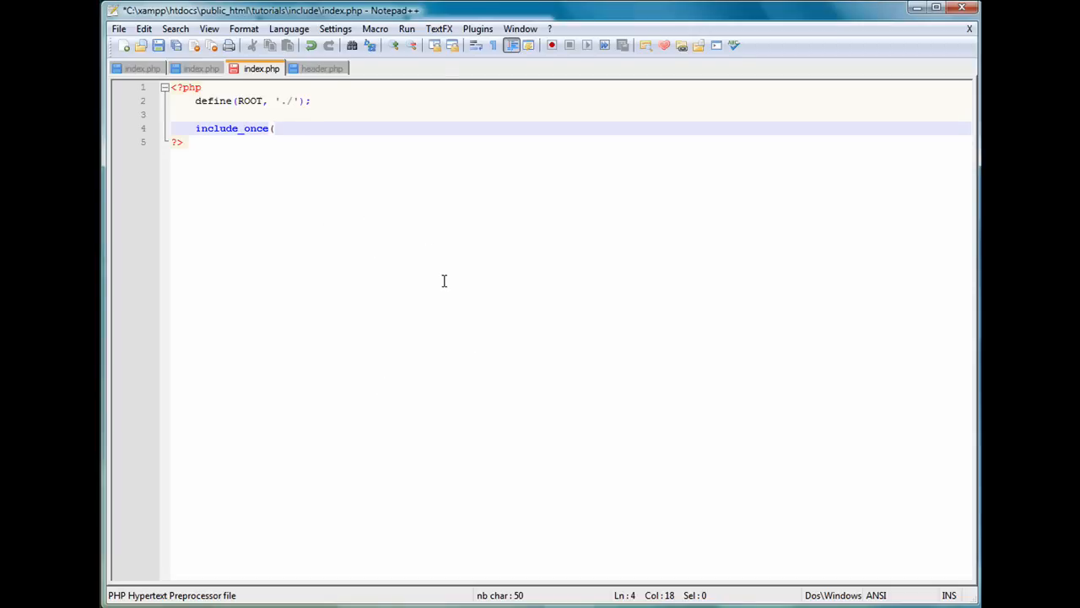
pyautogui.write('R')
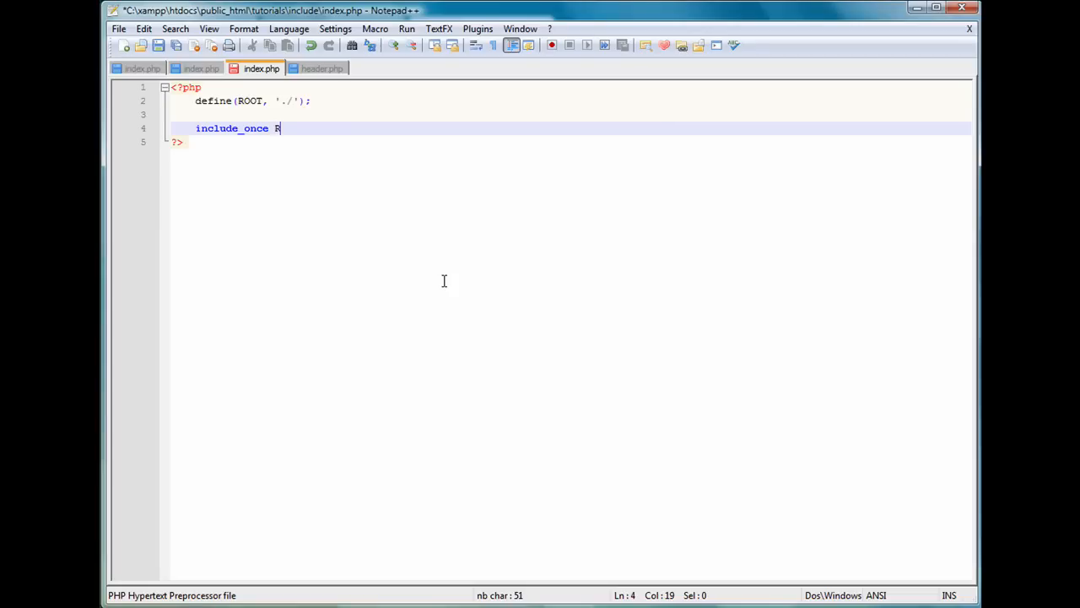
pyautogui.write("OOT.'")
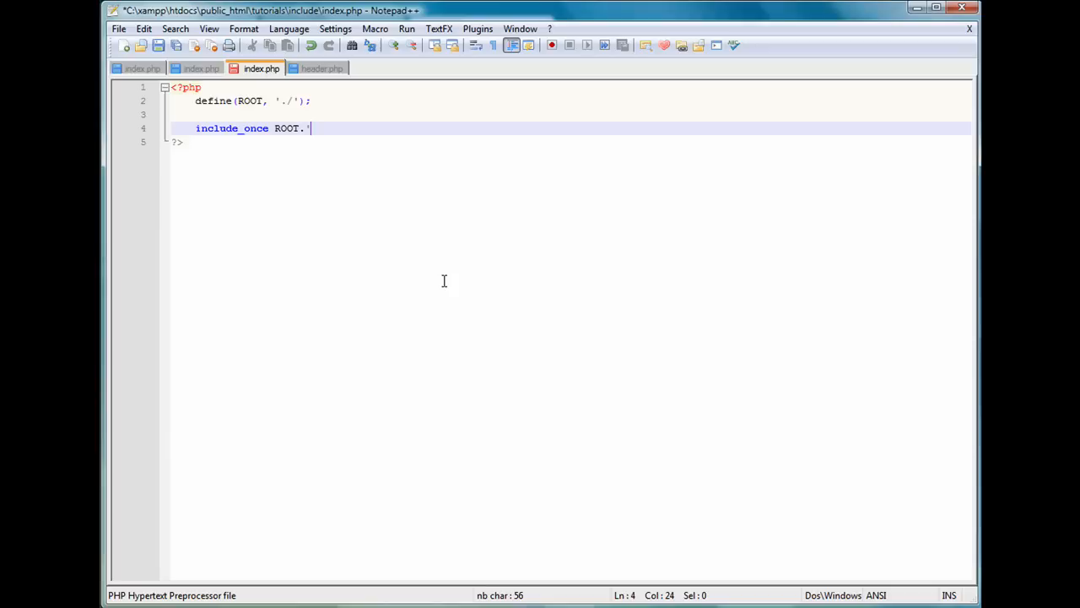
pyautogui.write('includes/')
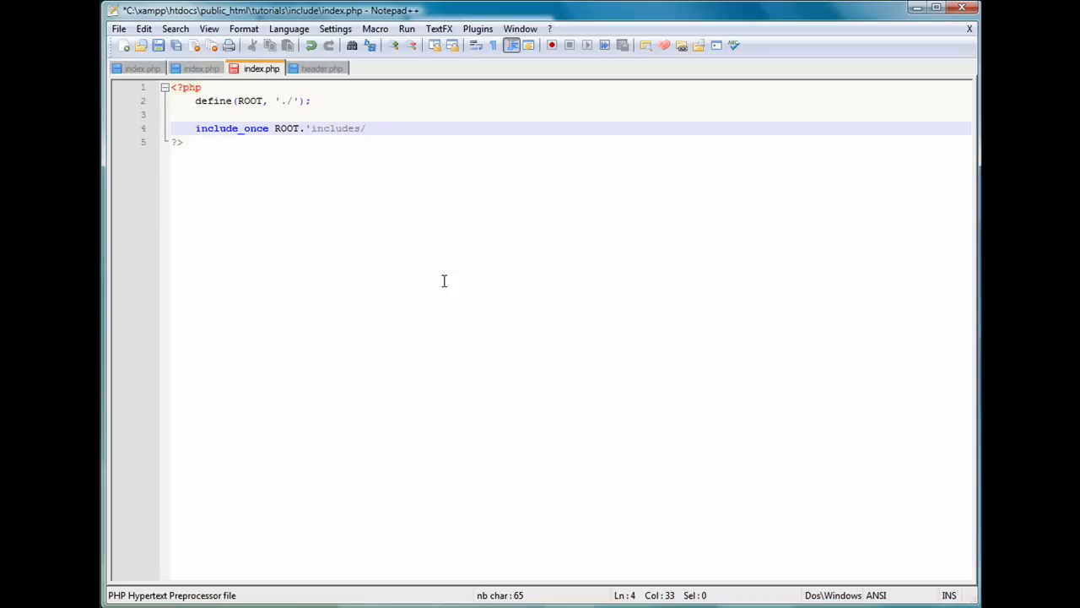
pyautogui.write('header')
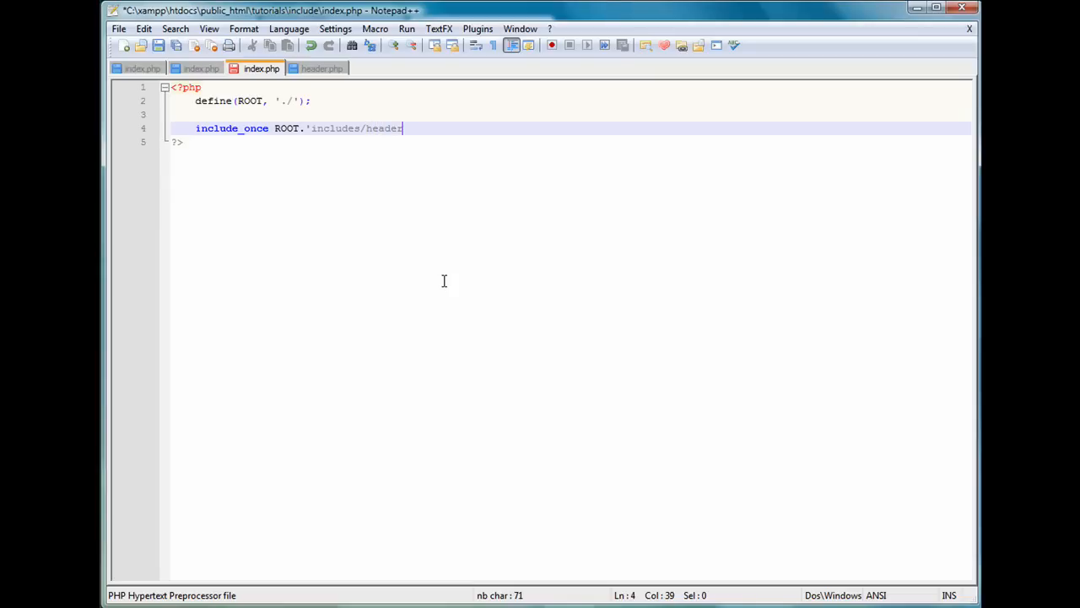
pyautogui.write(".php'")
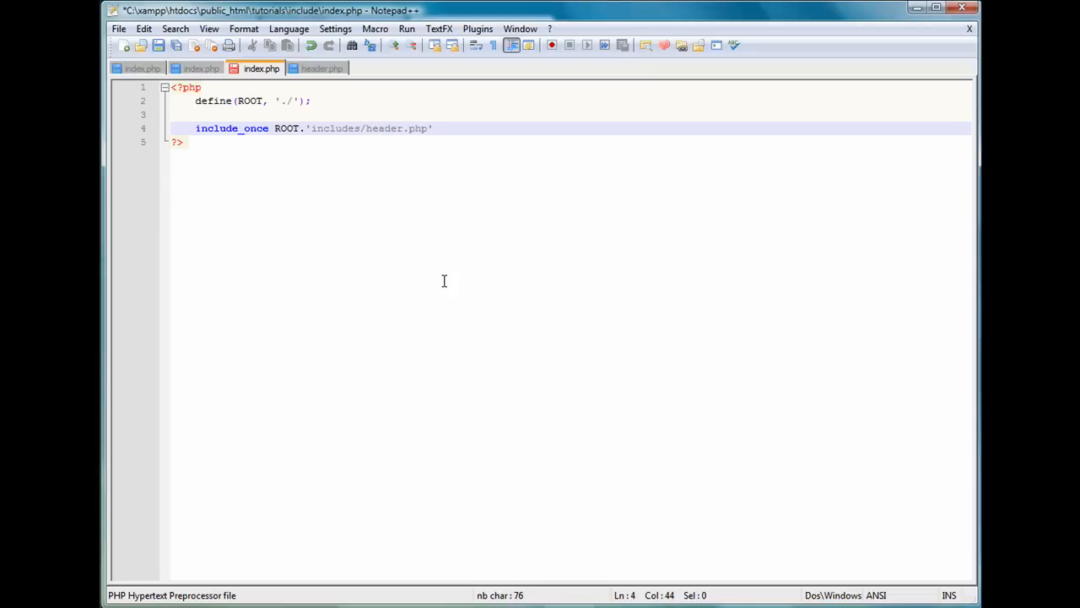
pyautogui.write(';')
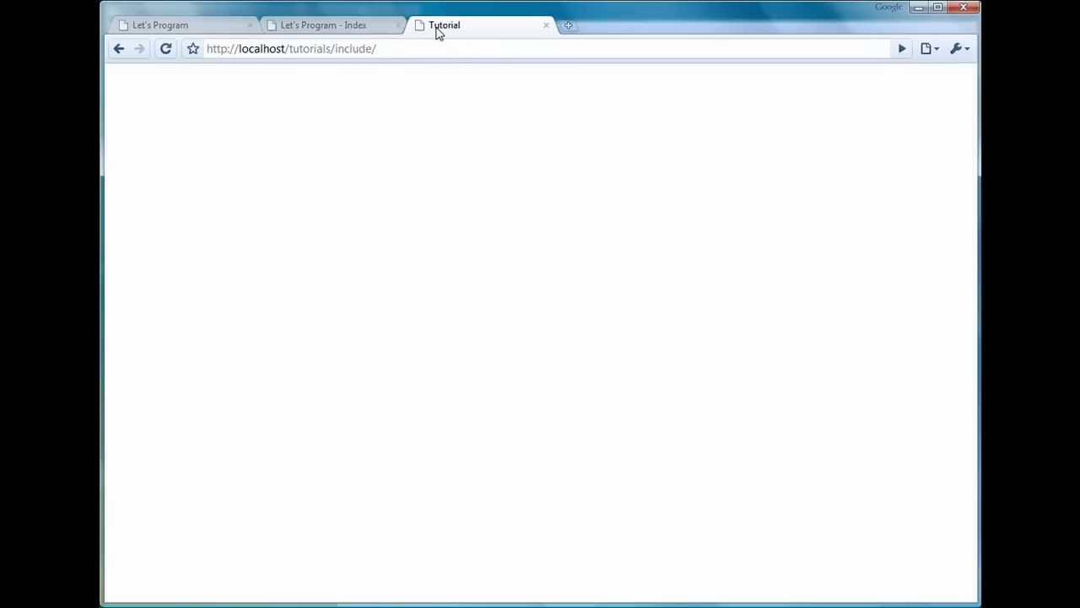
pyautogui.moveTo(447, 35)
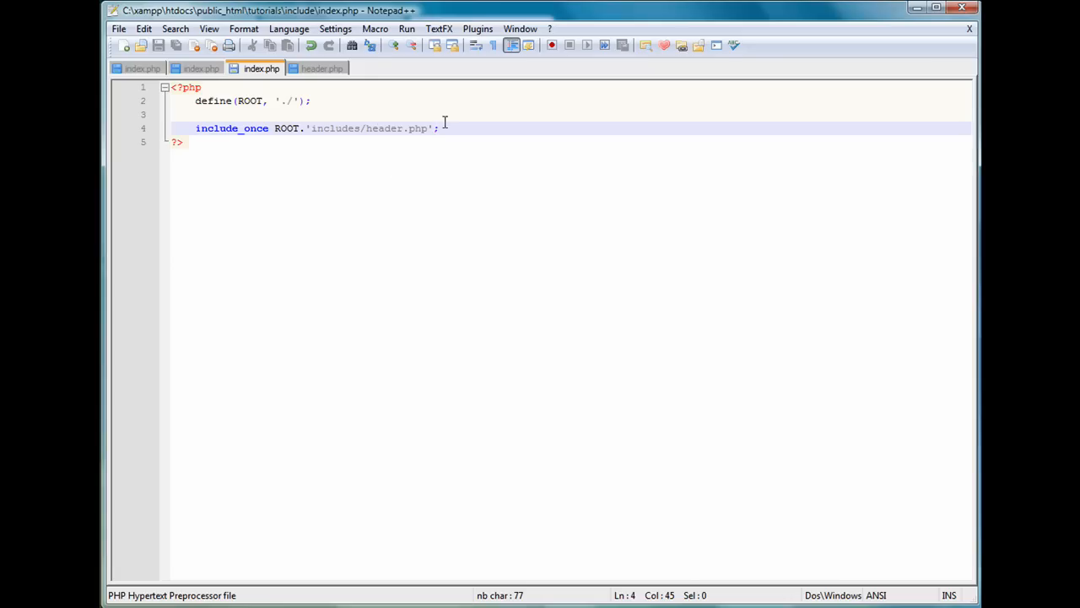
pyautogui.moveTo(461, 135)
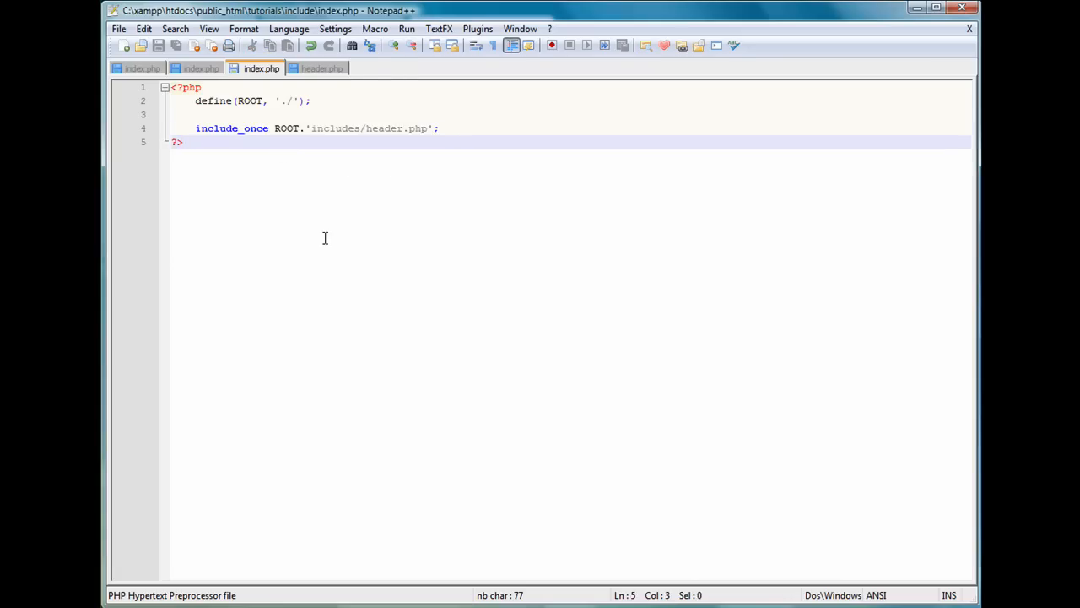
# - Save index.php and add new lines after the include statement
pyautogui.click(439, 128)
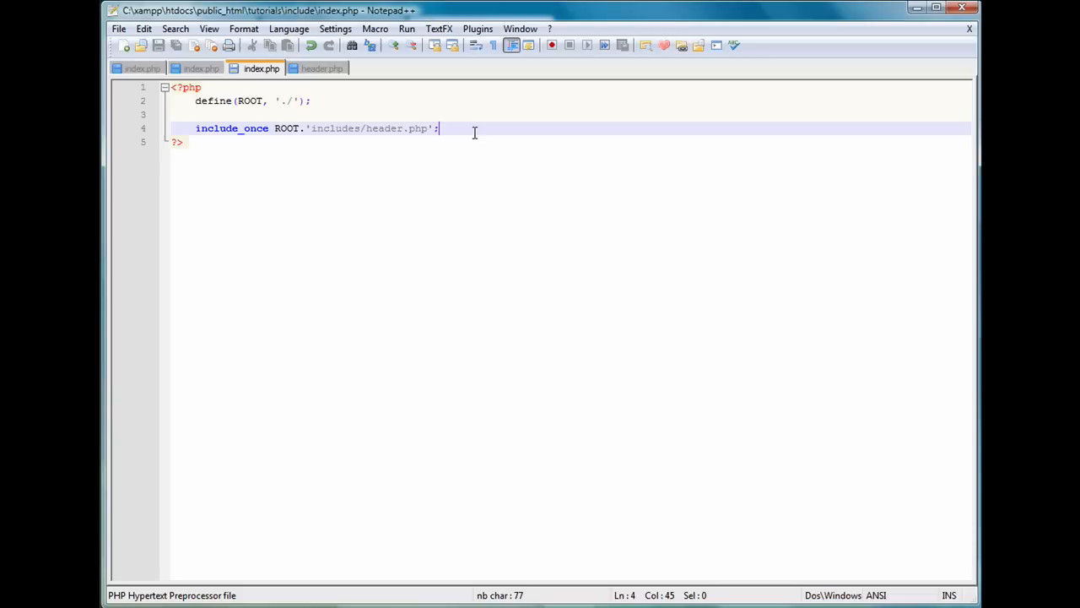
pyautogui.press('Enter')
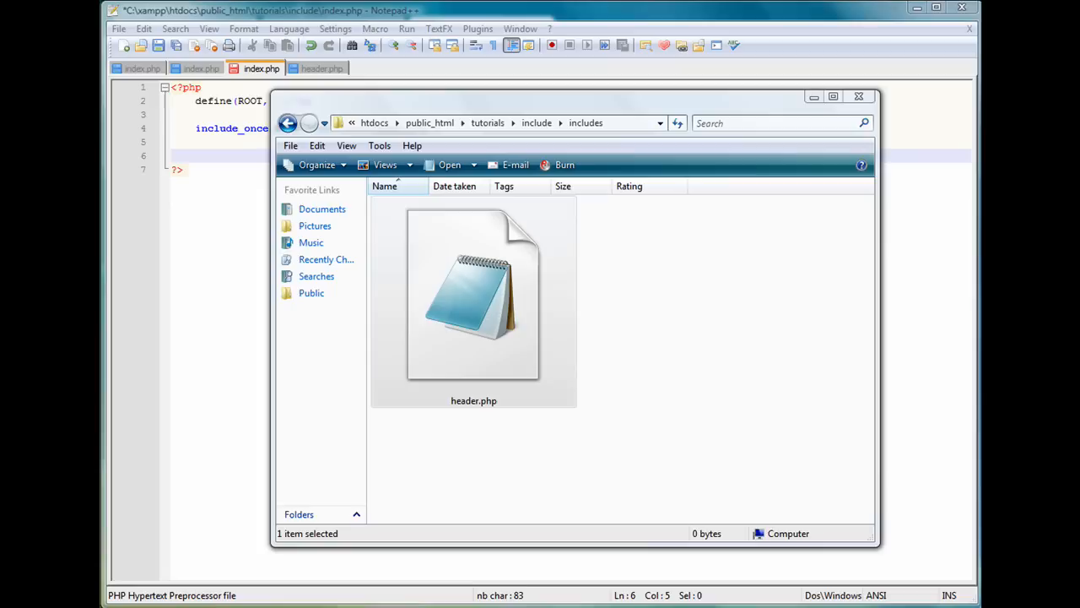
# - Create a new folder named hi in the include folder and open it
pyautogui.click(288, 121)
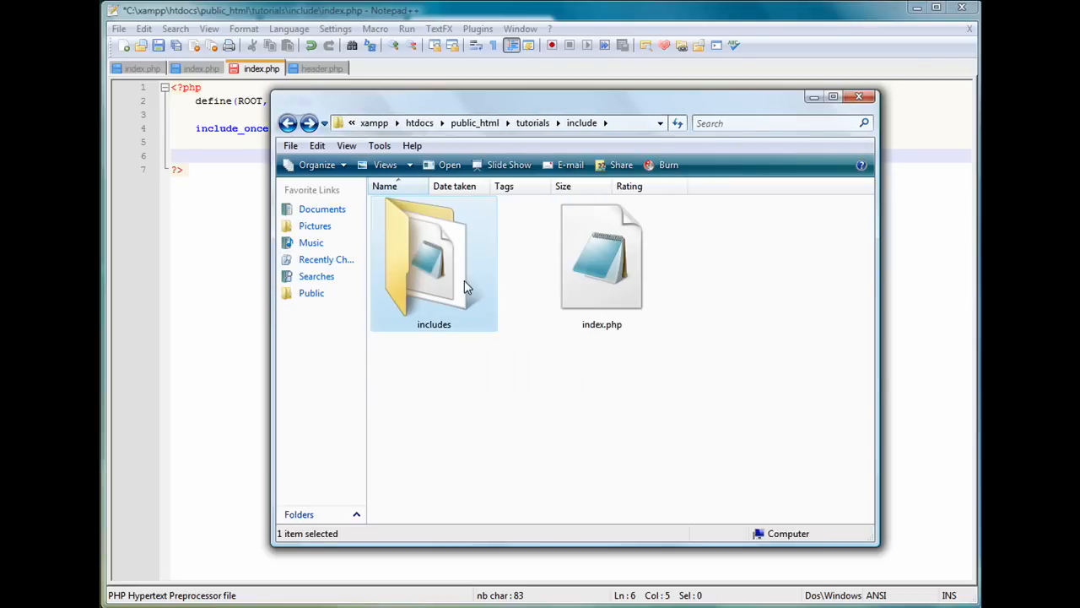
pyautogui.doubleClick(434, 262)
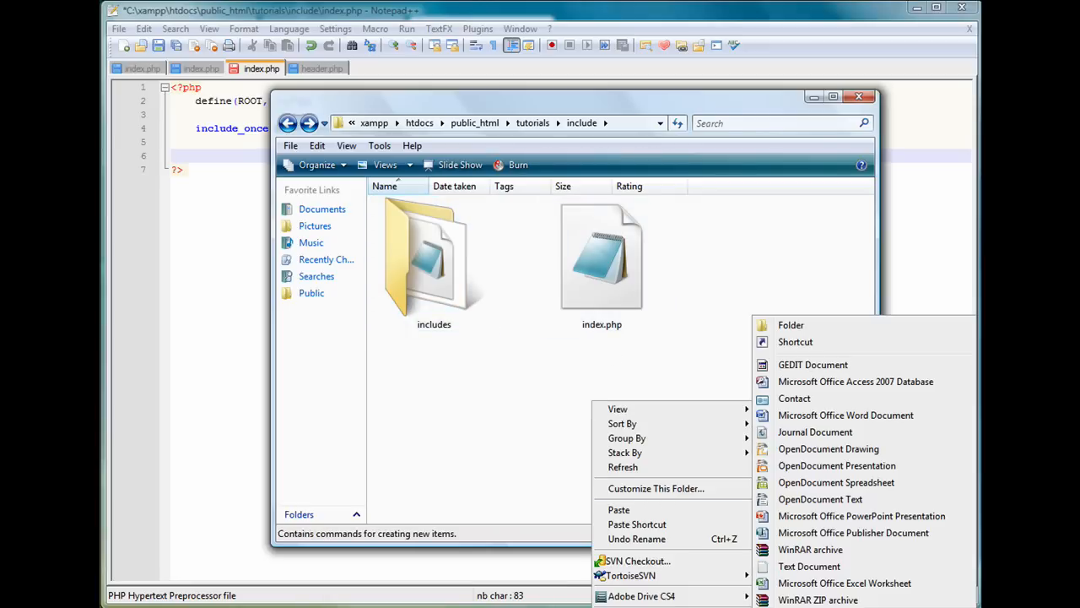
pyautogui.click(790, 324)
pyautogui.write('hi')
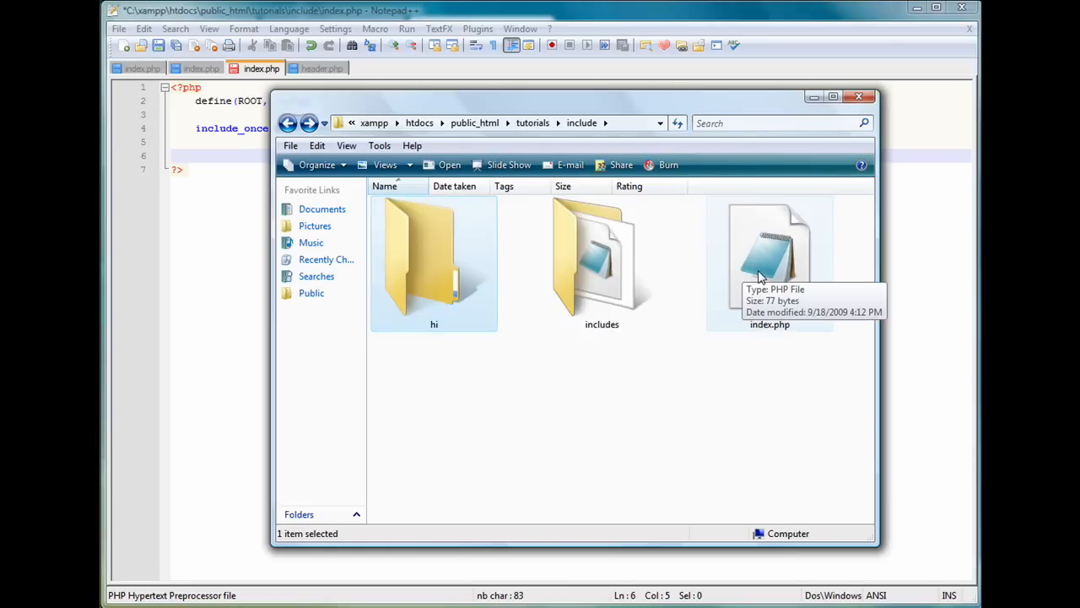
pyautogui.doubleClick(434, 253)
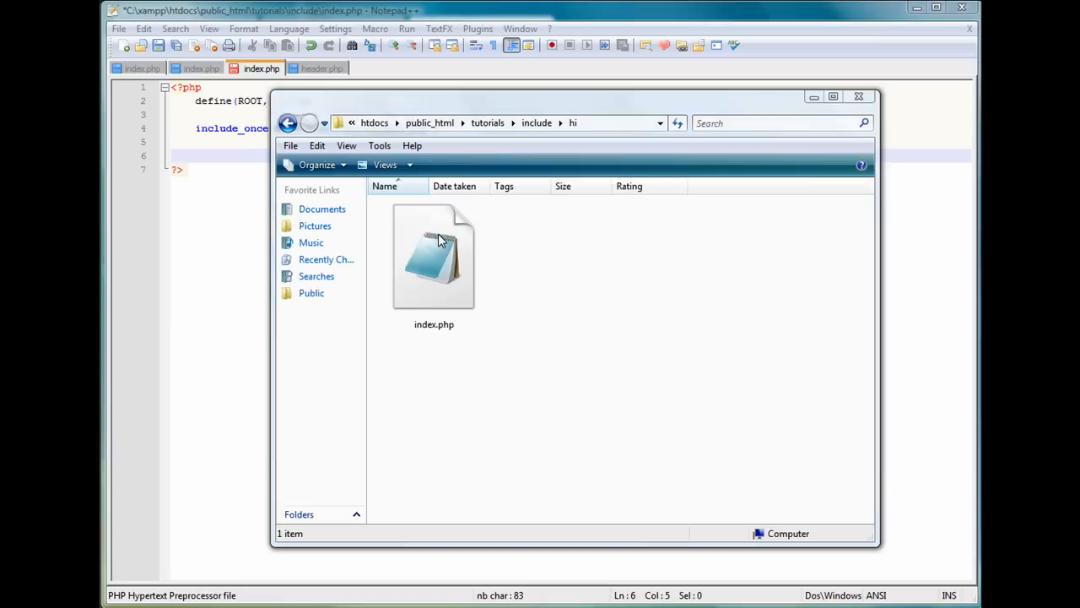
# - Rename the new file to hi.php and open it for editing
pyautogui.click(433, 256)
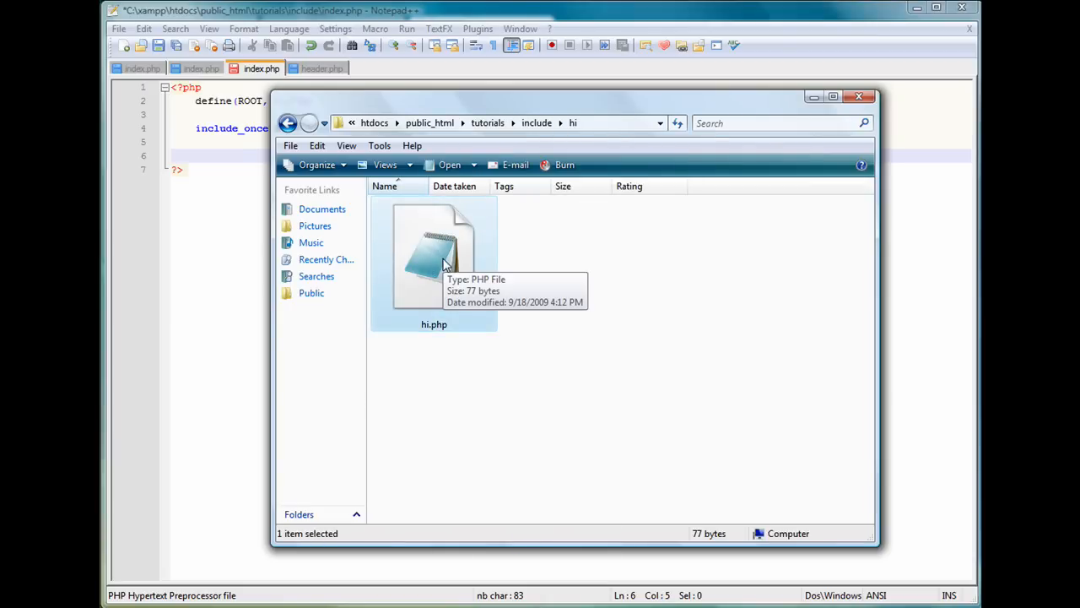
pyautogui.doubleClick(434, 253)
pyautogui.write('echo "H')
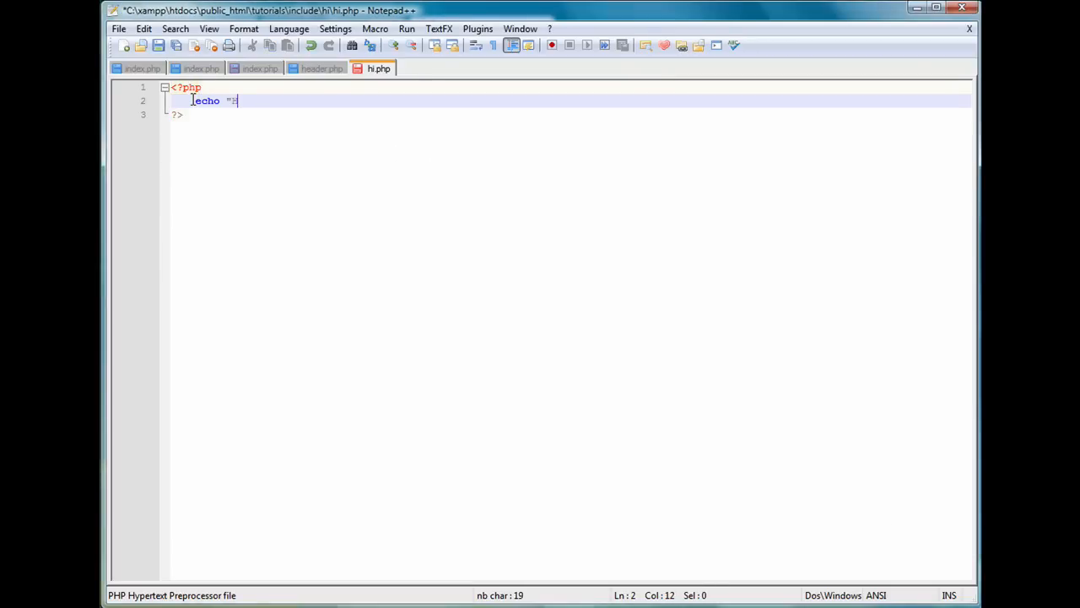
# - Finish echo "Hello"; in hi.php, then bring header.php to the front
pyautogui.write('ello";')
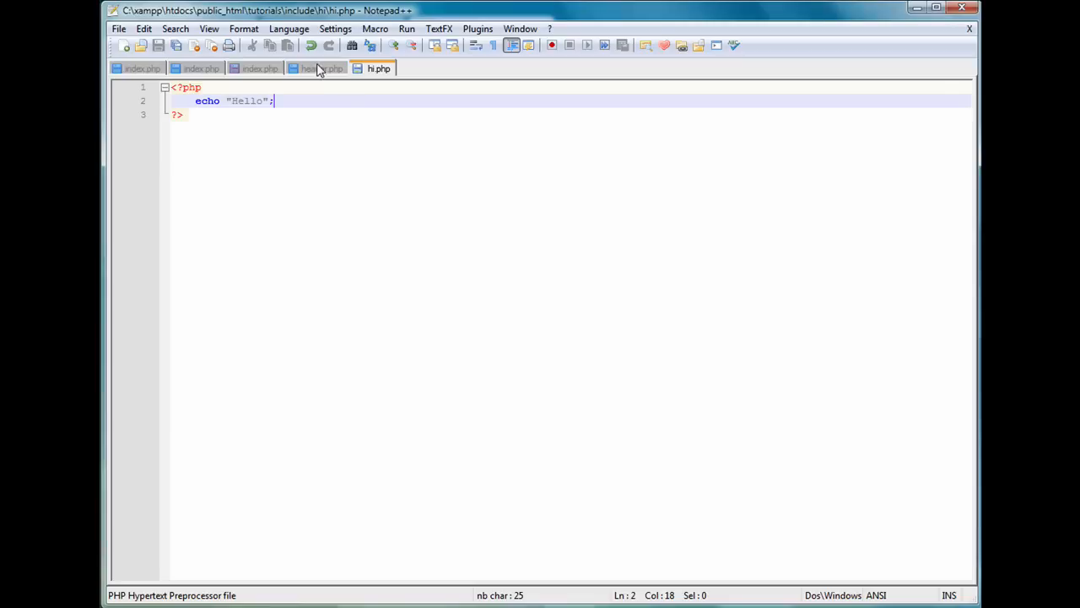
pyautogui.click(262, 67)
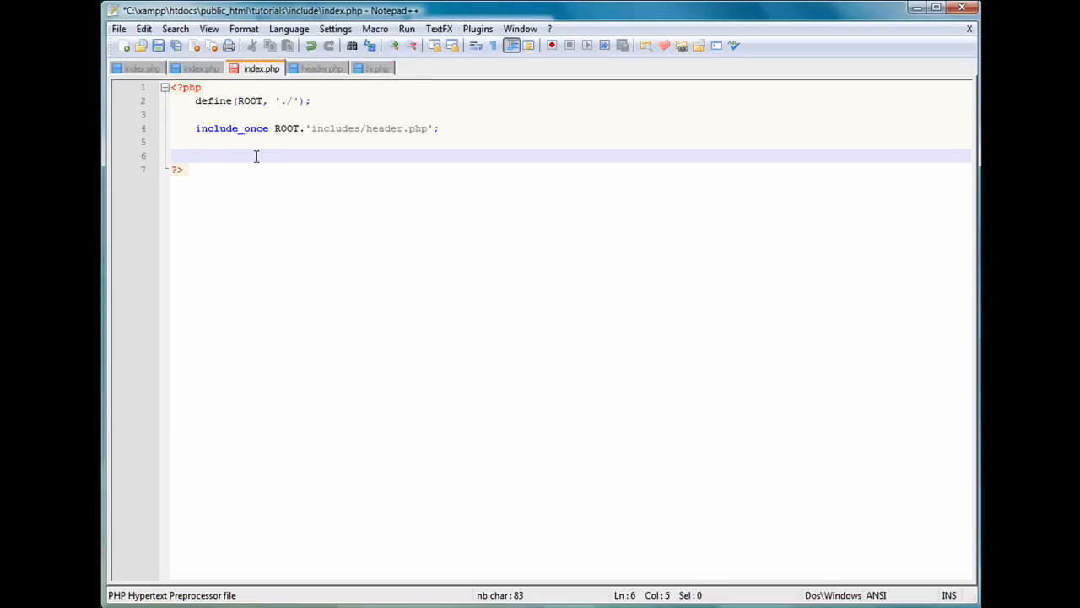
pyautogui.click(323, 67)
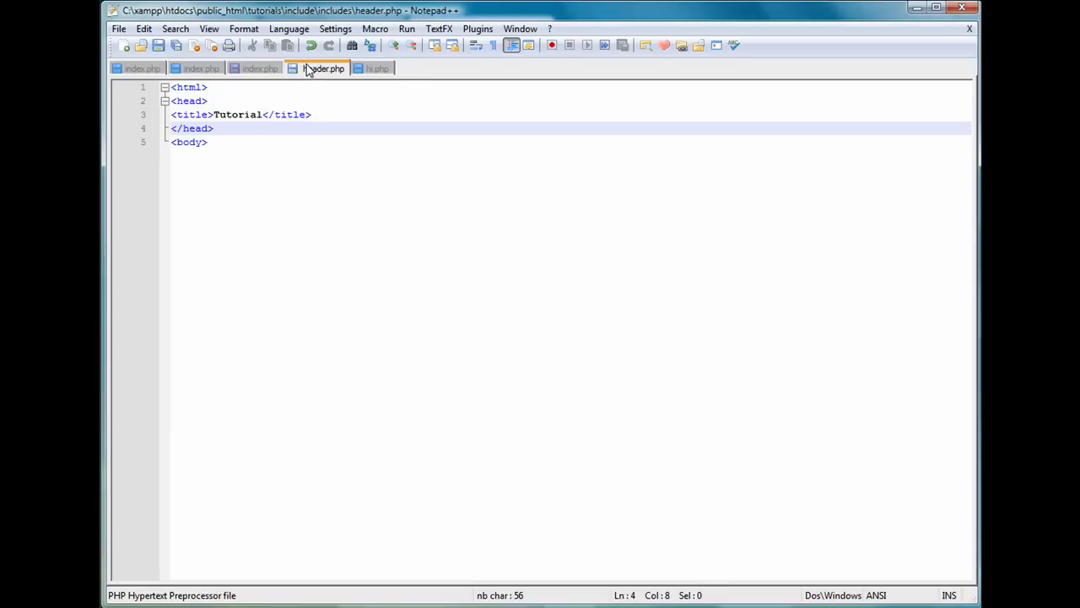
pyautogui.click(378, 67)
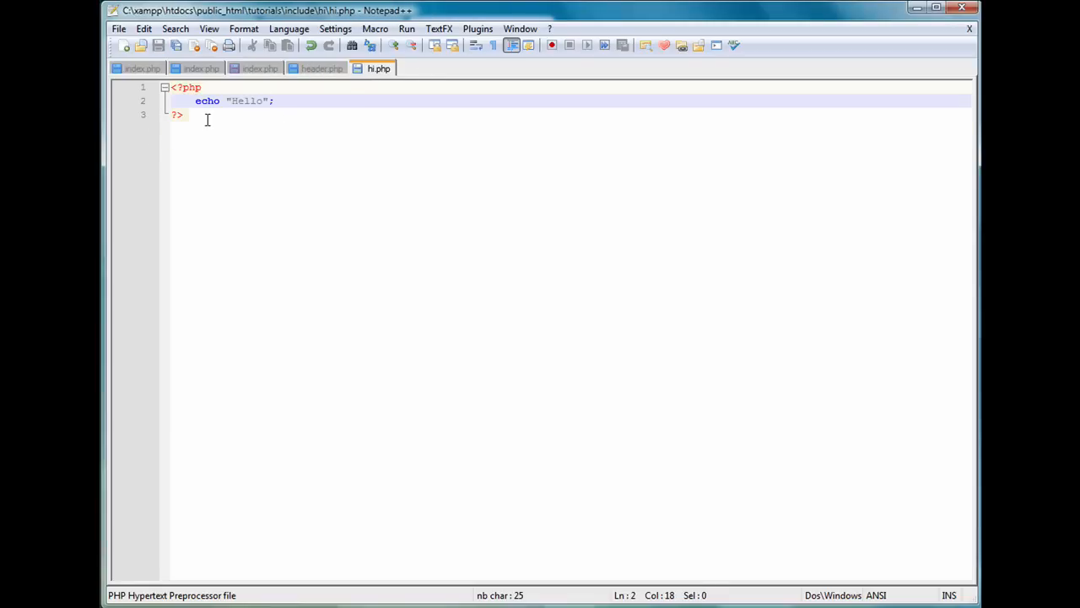
pyautogui.click(323, 68)
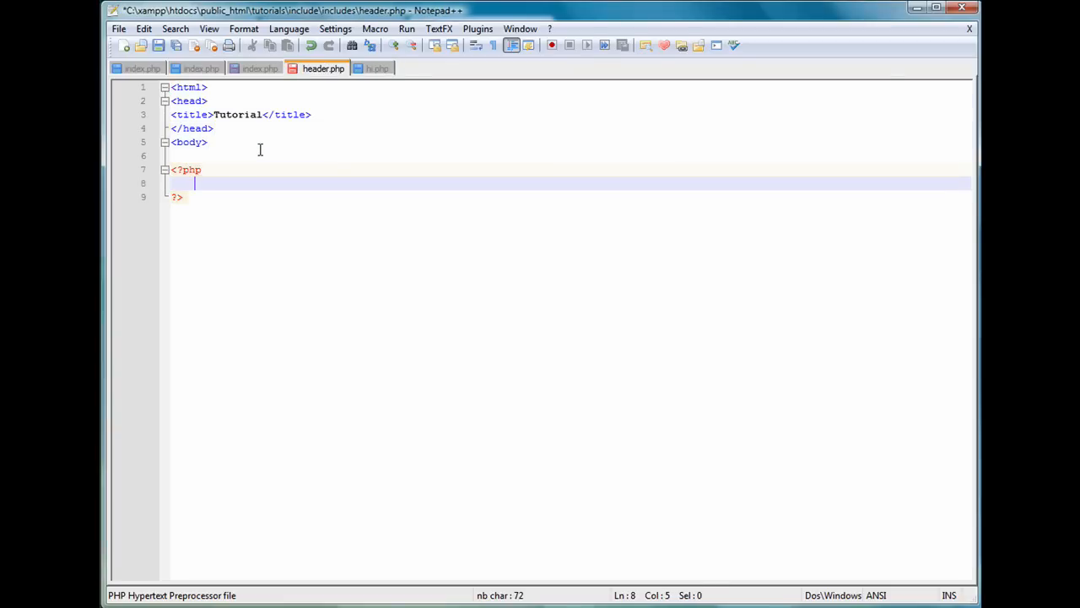
# - Write include_once ROOT.'hi/hi.php'; on line 8 of header.php, correcting the mistyped includes folder
pyautogui.write('ROOT')
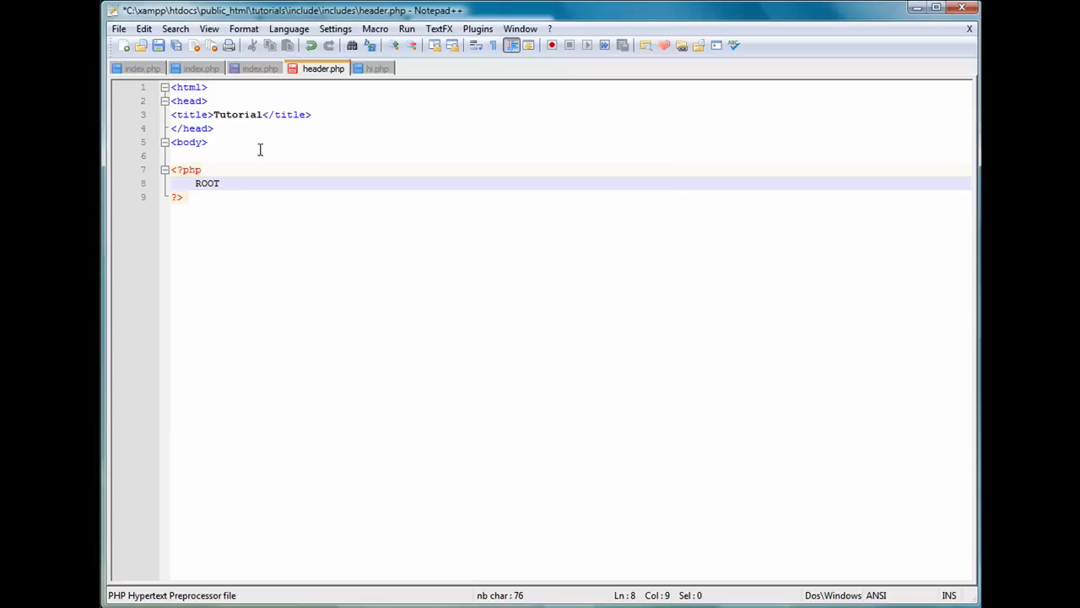
pyautogui.write('.')
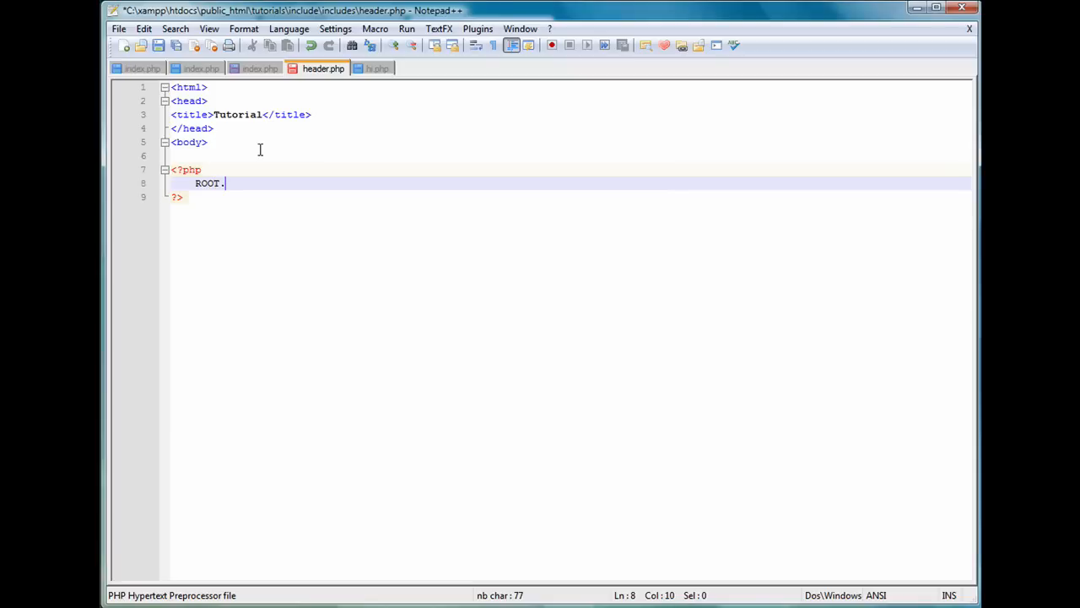
pyautogui.write('include_once')
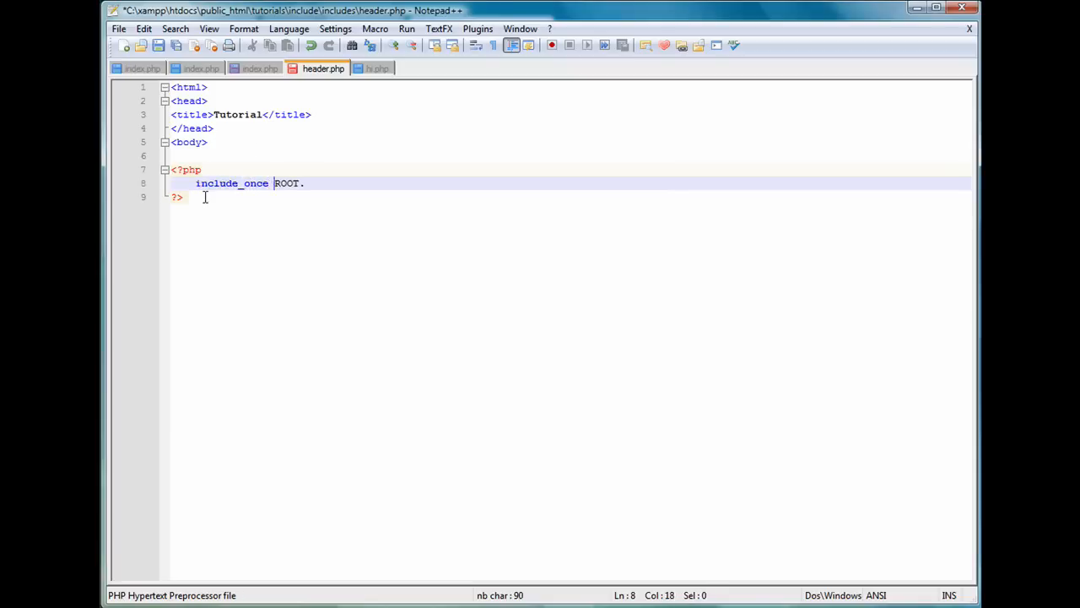
pyautogui.write("'")
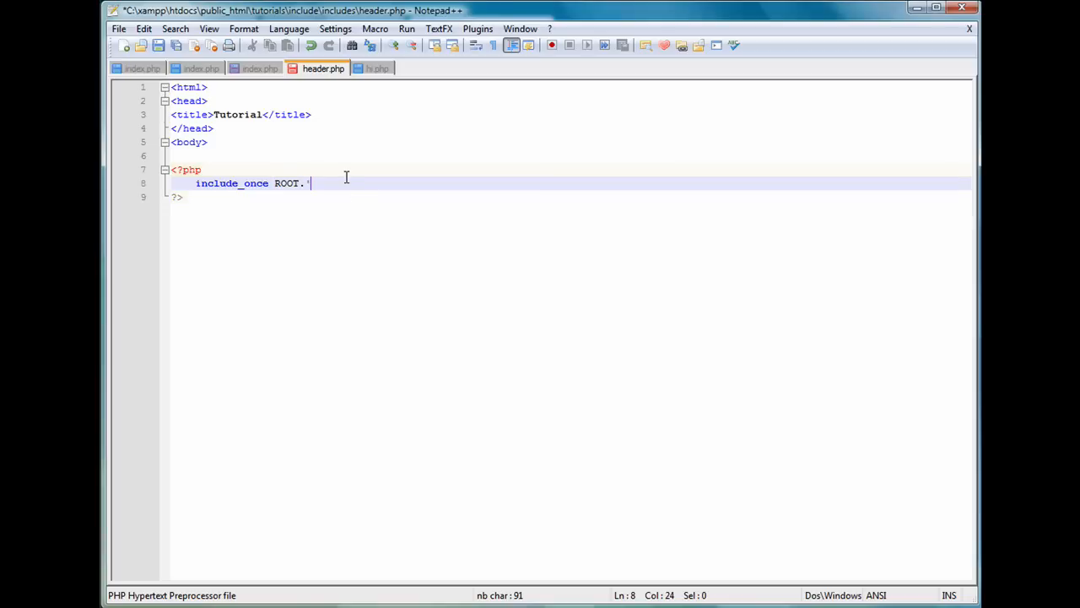
pyautogui.write('includes.')
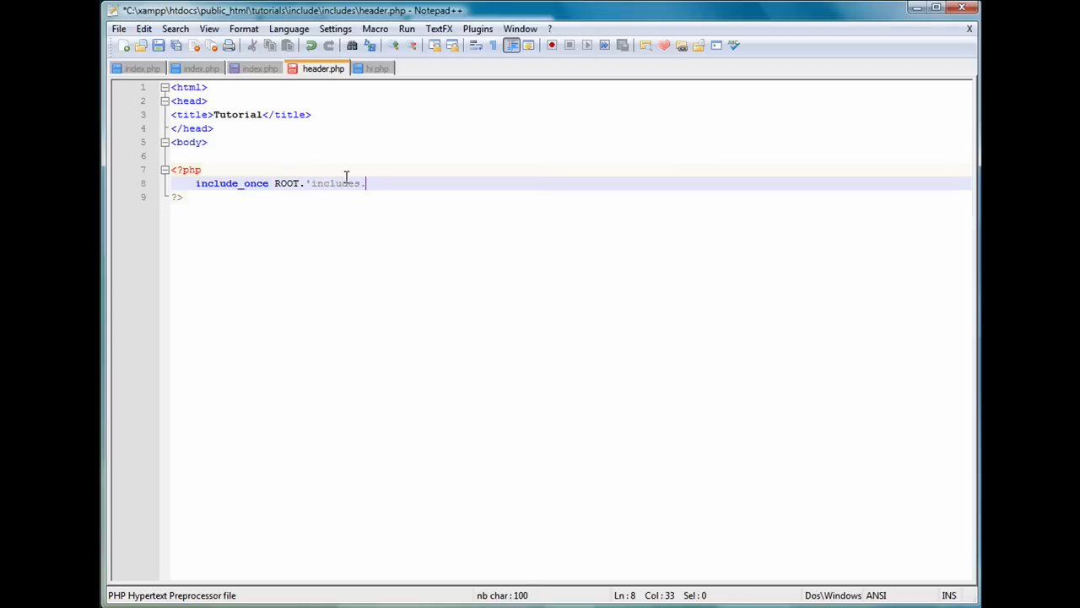
pyautogui.write('/')
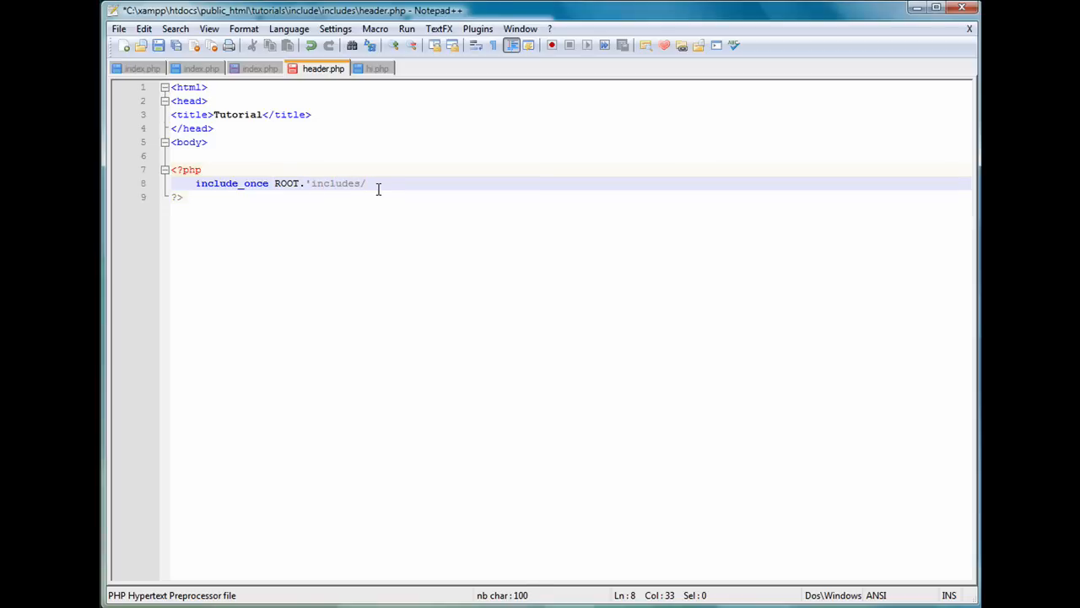
pyautogui.press('BackSpace')
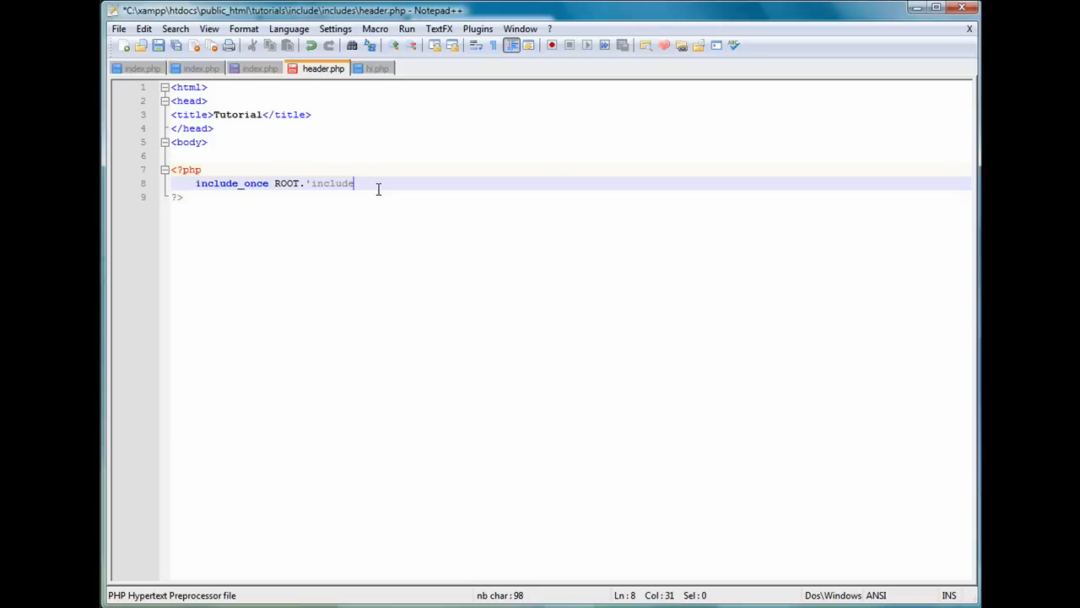
pyautogui.press('BackSpace')
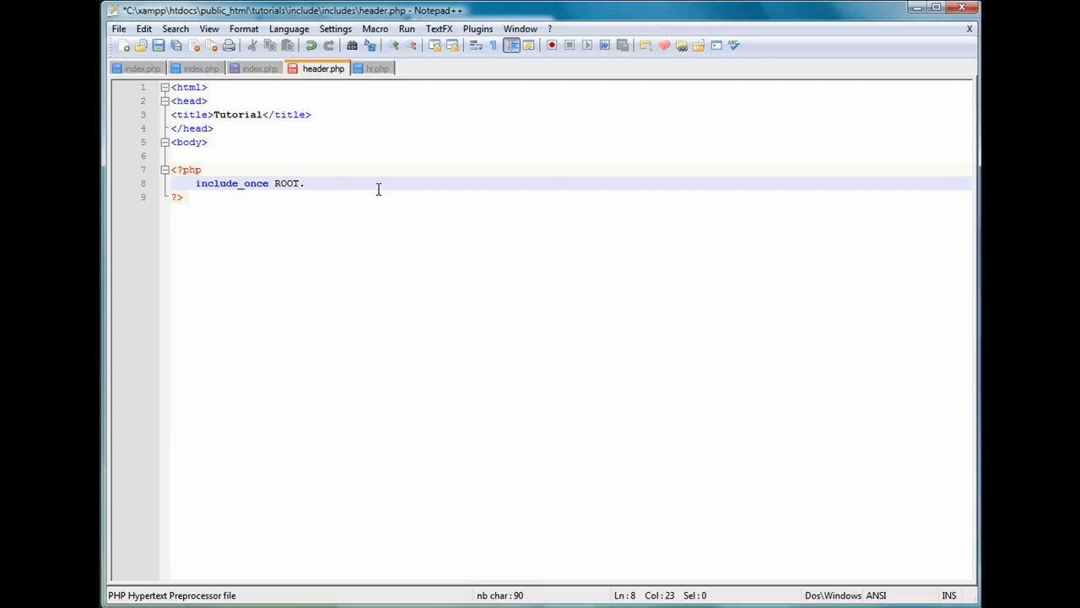
pyautogui.write("'hi/hi")
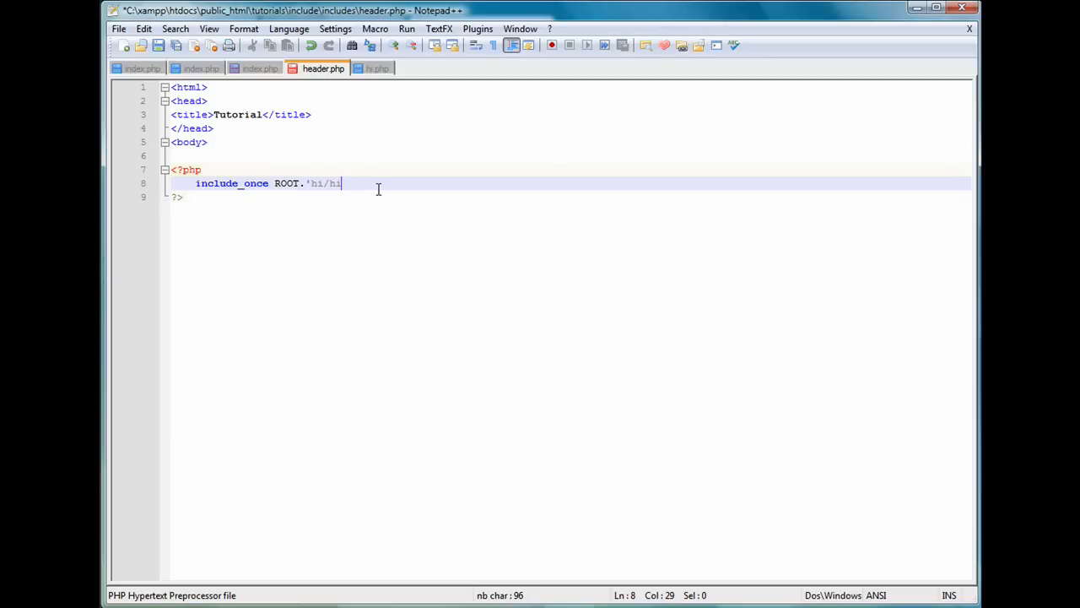
pyautogui.write(".php';")
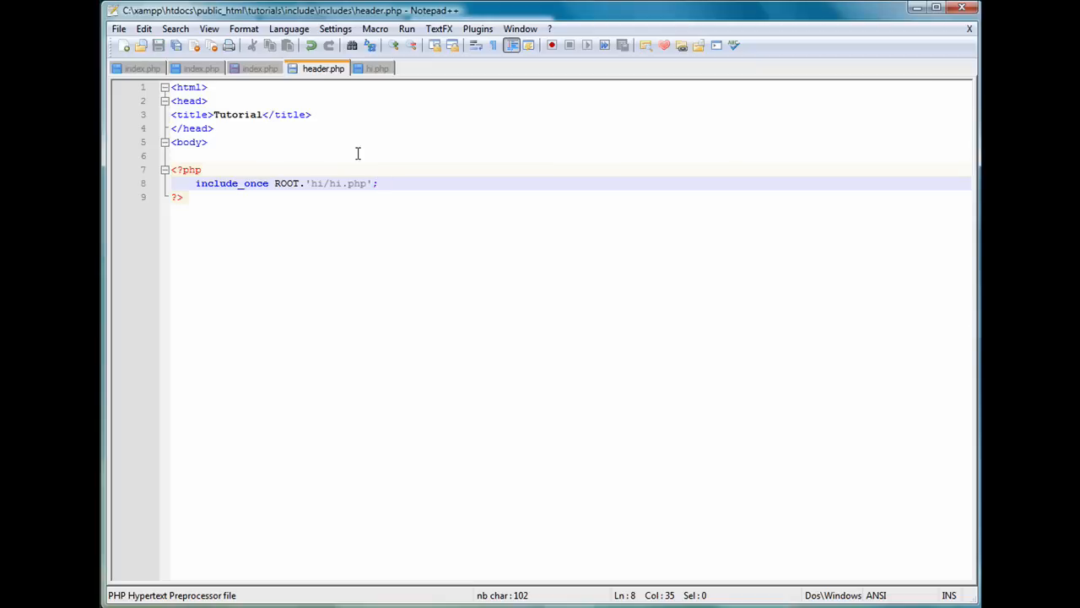
# - Compare the include with index.php and hi.php, then select ROOT on line 8
pyautogui.click(260, 68)
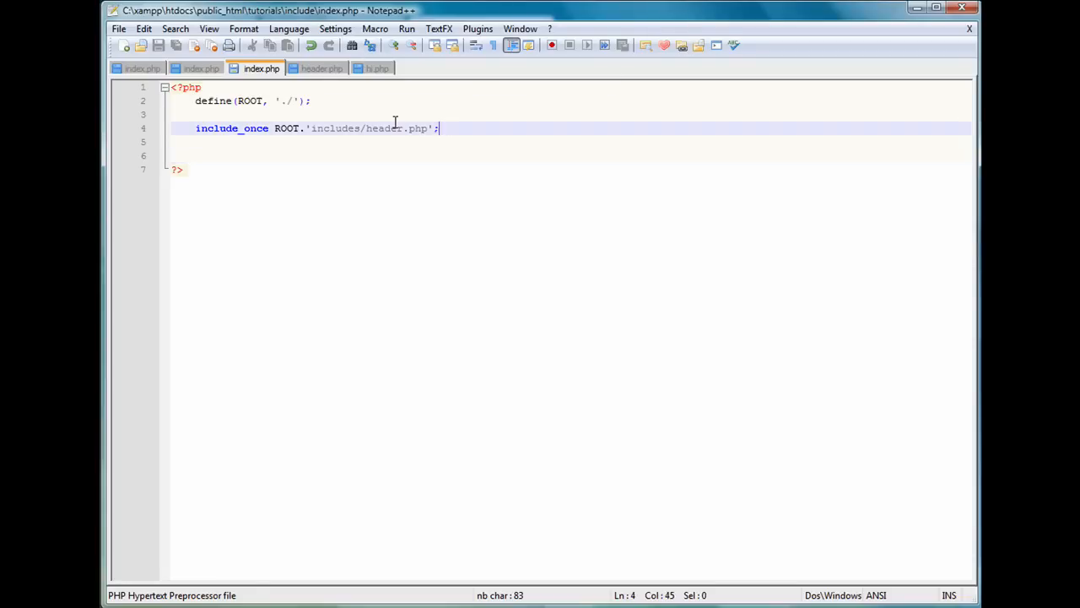
pyautogui.click(324, 67)
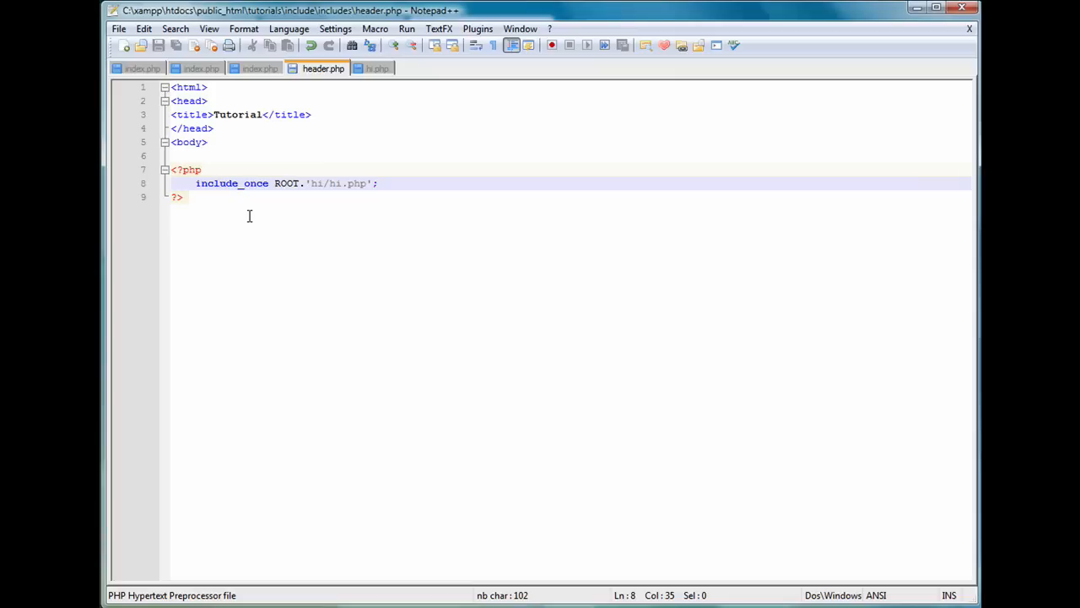
pyautogui.moveTo(400, 195)
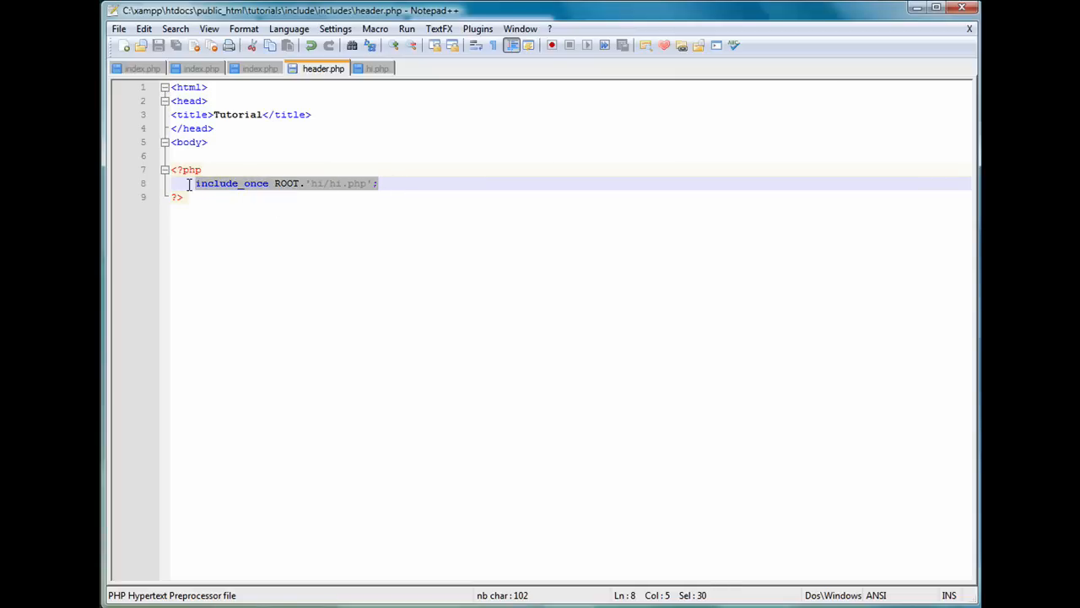
pyautogui.click(378, 68)
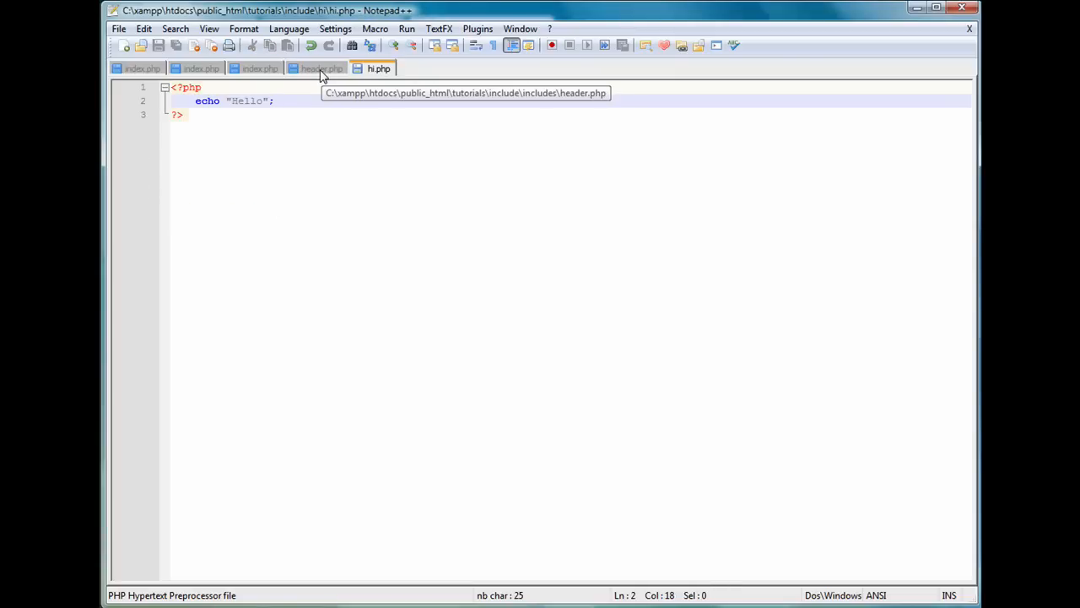
pyautogui.click(317, 67)
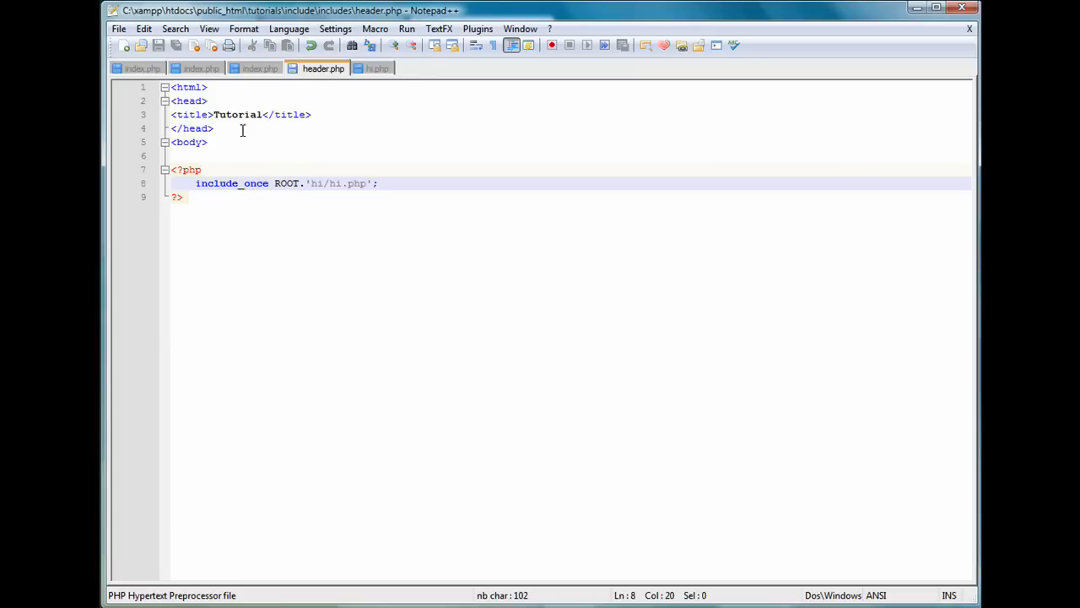
pyautogui.click(311, 115)
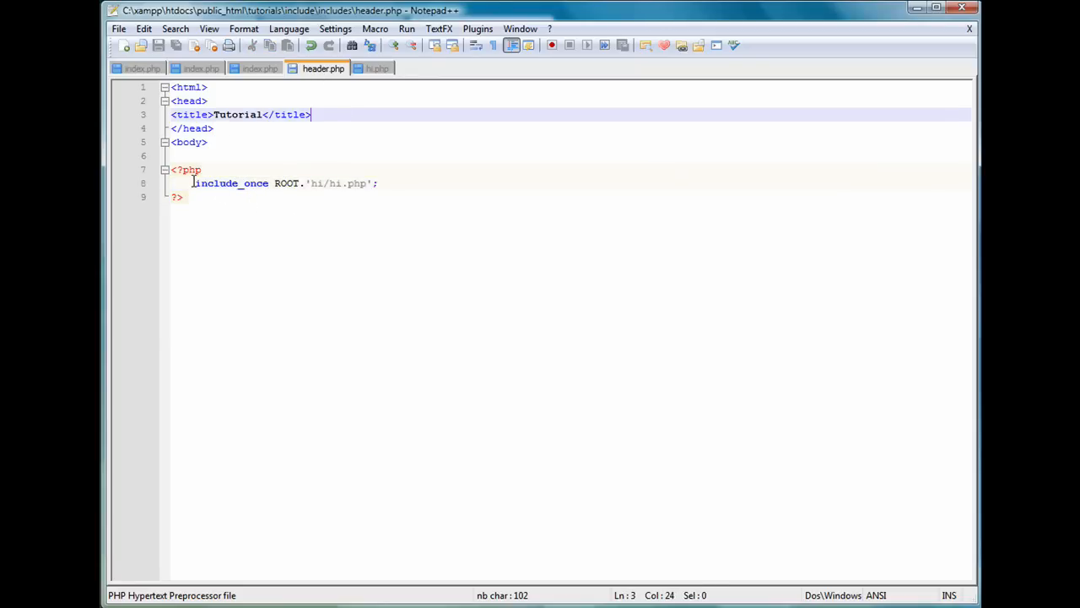
pyautogui.click(324, 183)
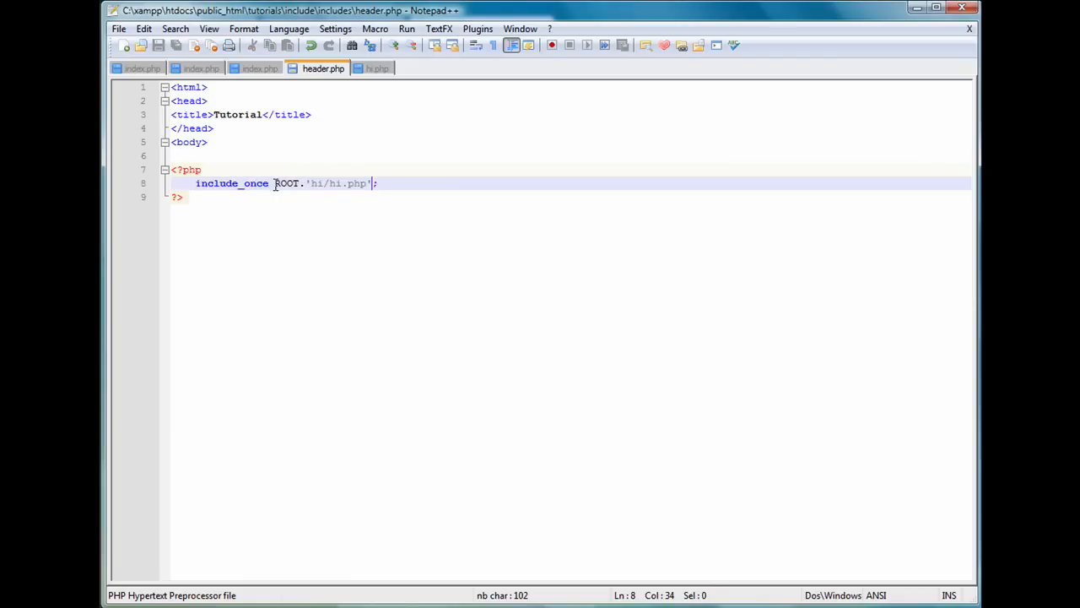
pyautogui.doubleClick(287, 182)
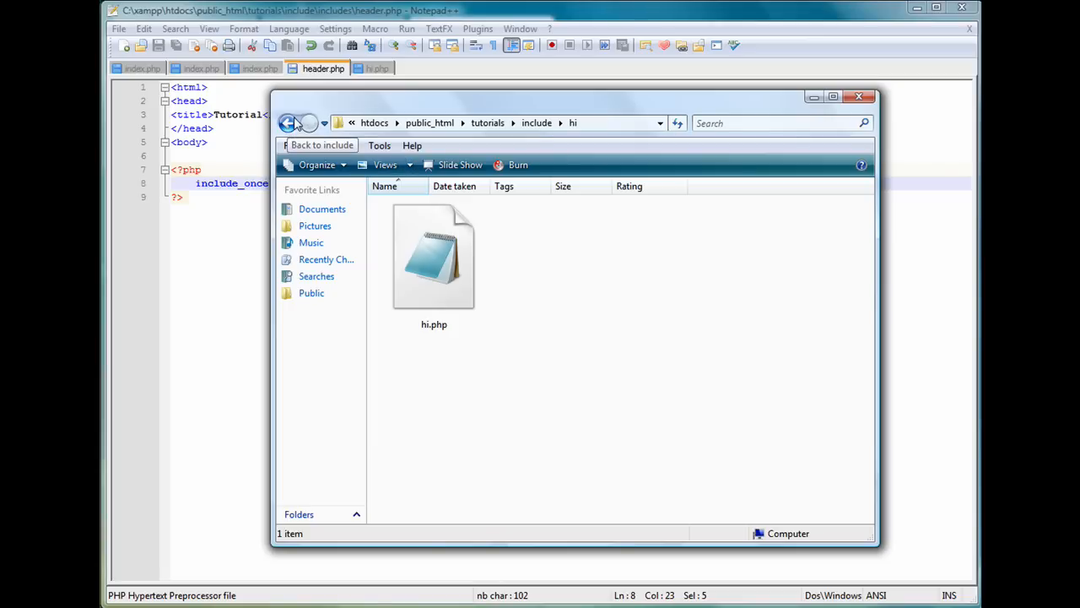
pyautogui.click(858, 94)
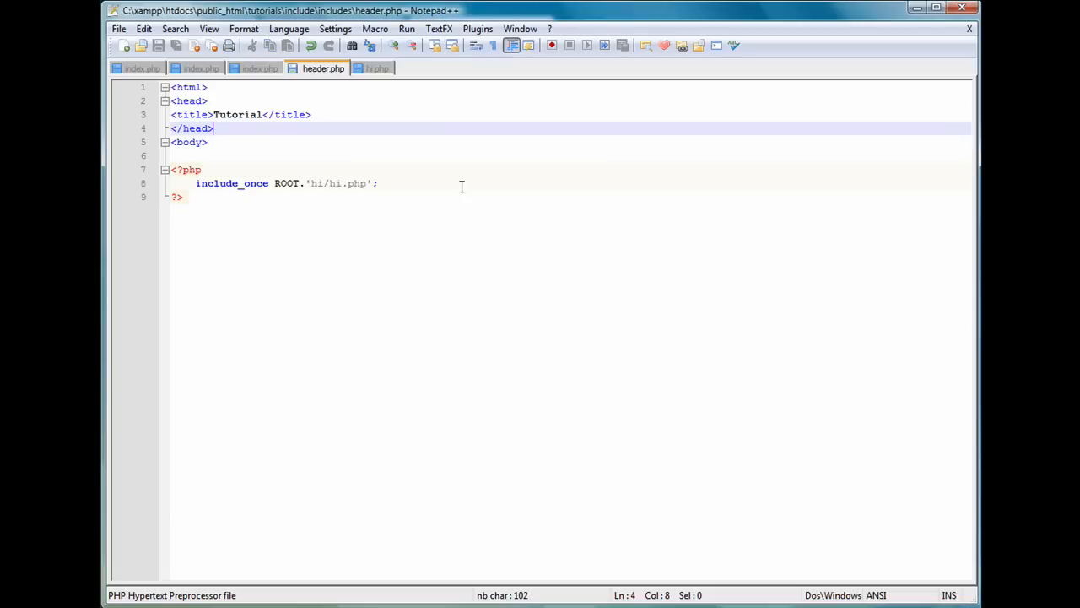
pyautogui.moveTo(290, 145)
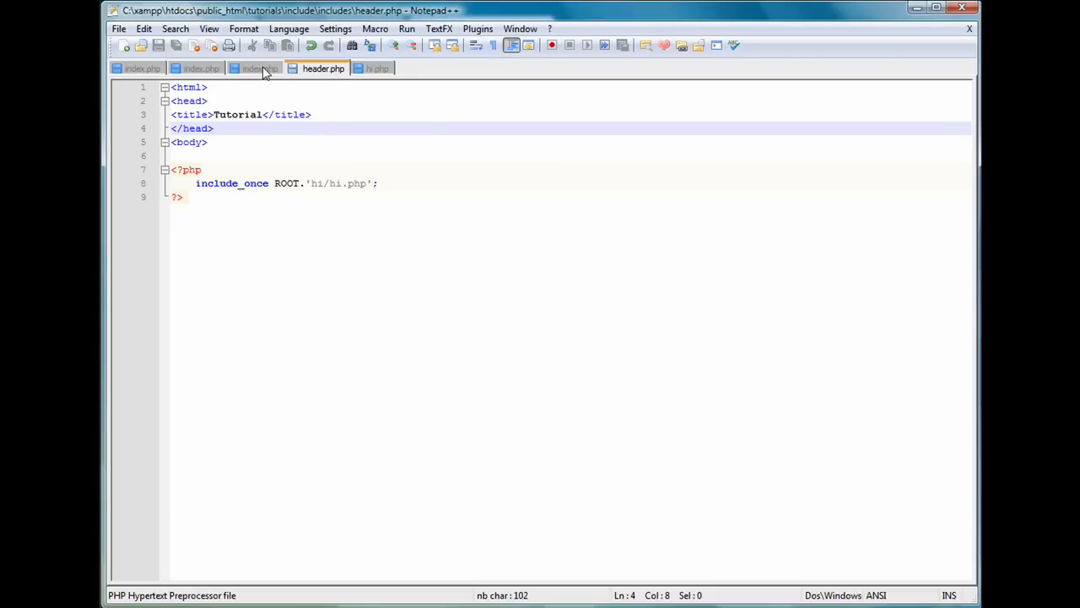
# - Edit the ROOT path value in index.php's define, leaving it reading './' unsaved
pyautogui.click(262, 68)
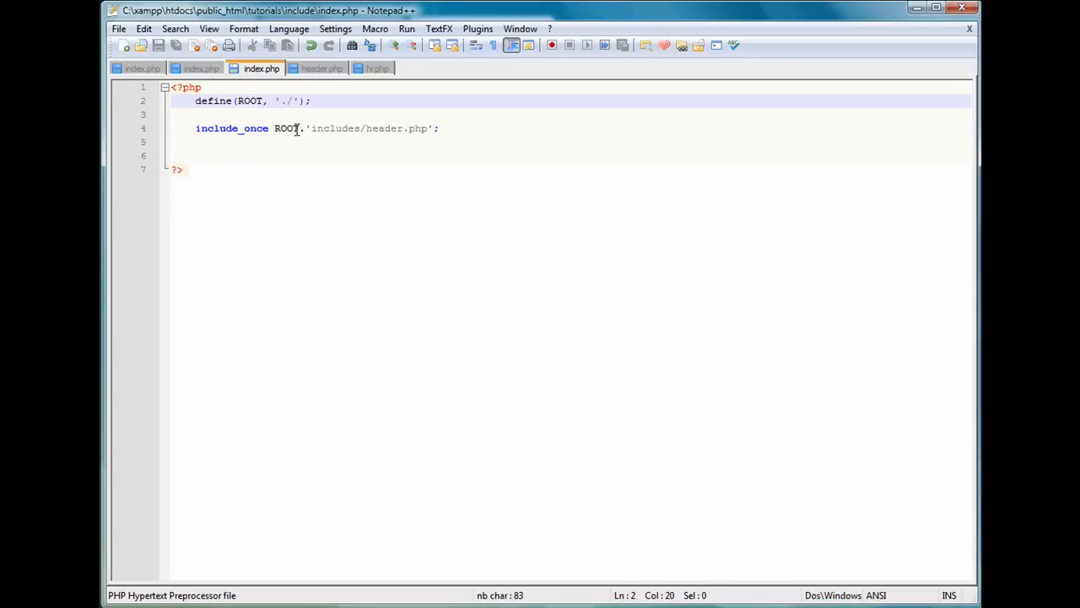
pyautogui.write('.')
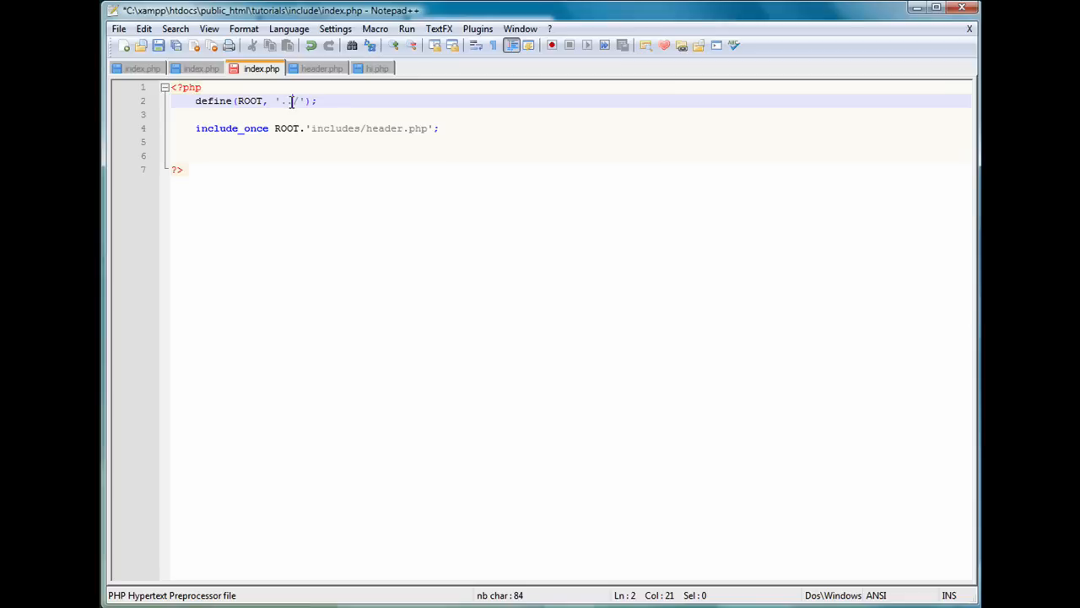
pyautogui.click(287, 101)
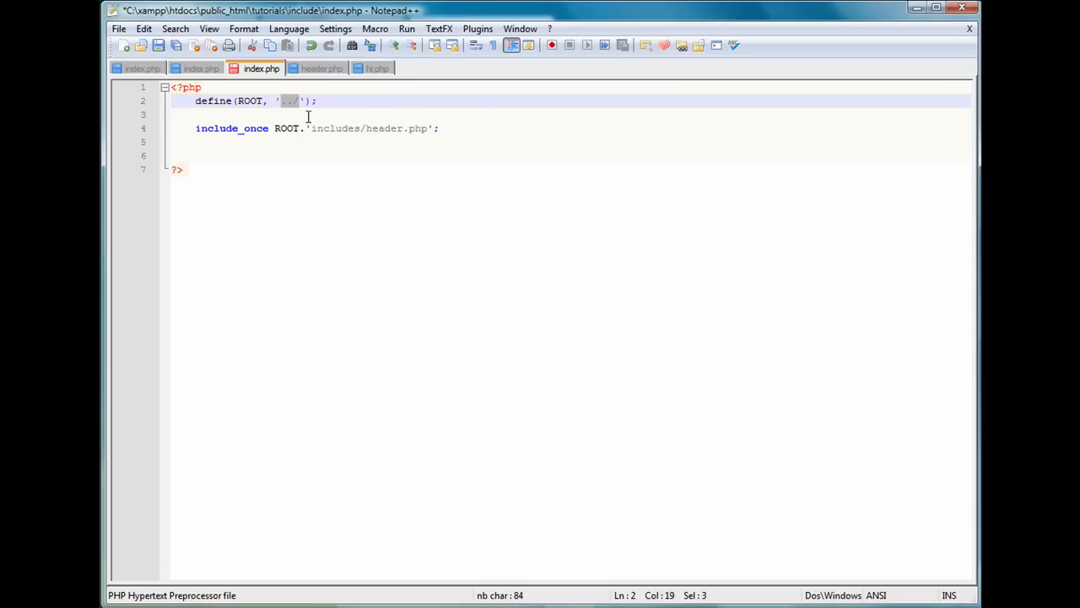
pyautogui.write('/in')
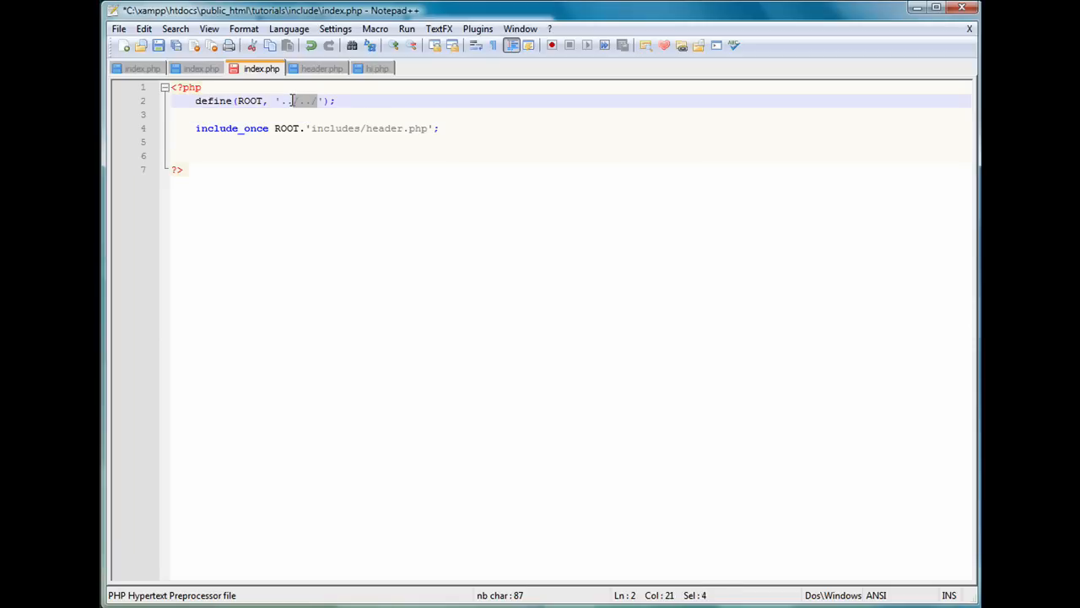
pyautogui.press('Delete')
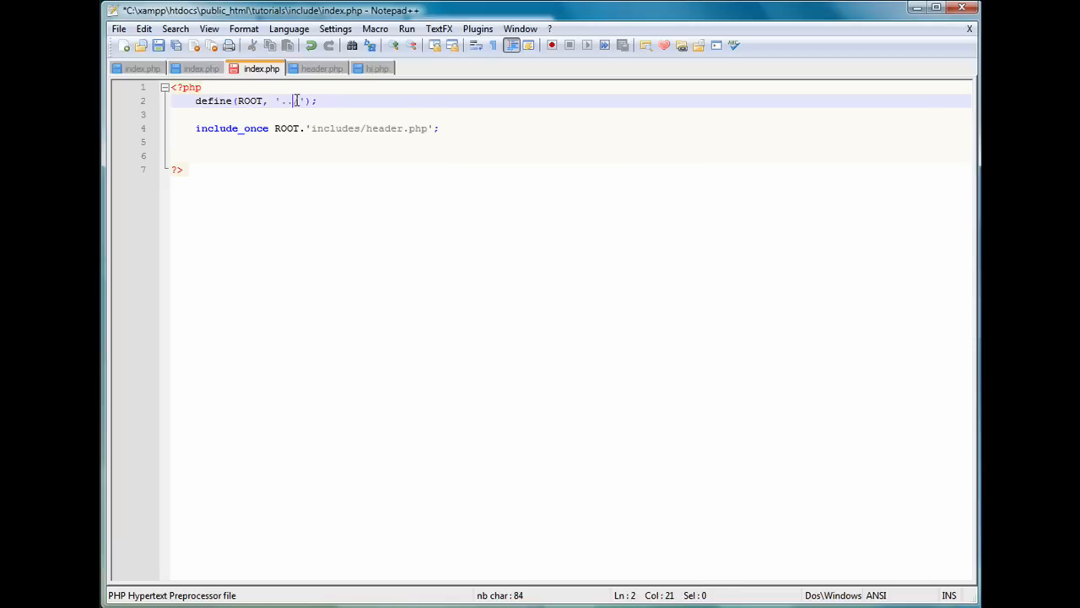